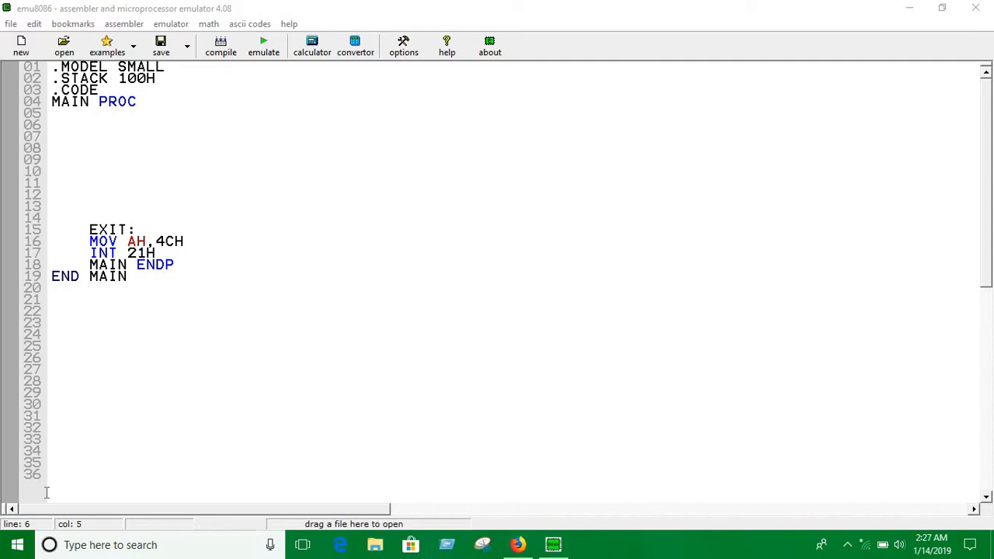
pyautogui.moveTo(131, 395)
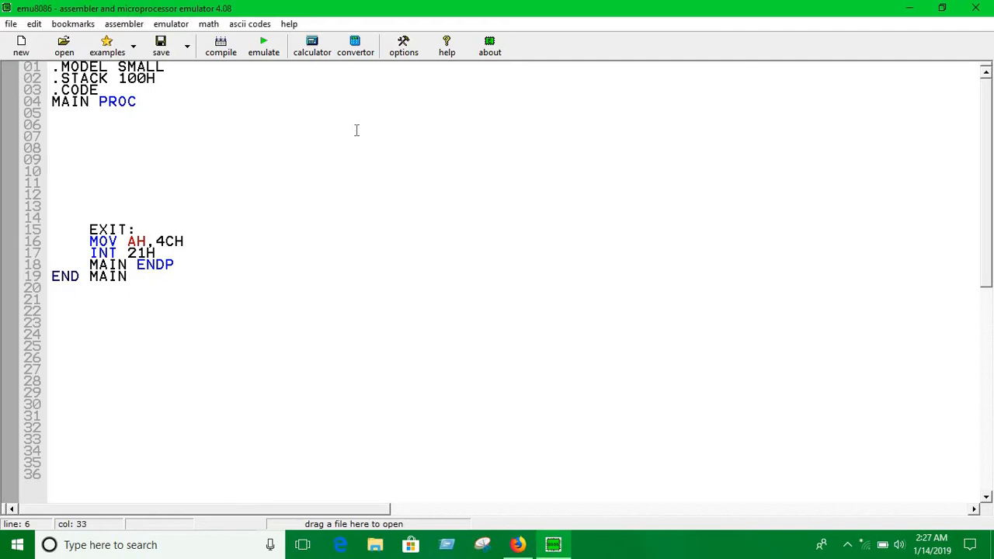
# Step: Add comment lines ';AX=DIVIDEND' and ';DIVIOR =ANY RESITOR'
pyautogui.write('; AX')
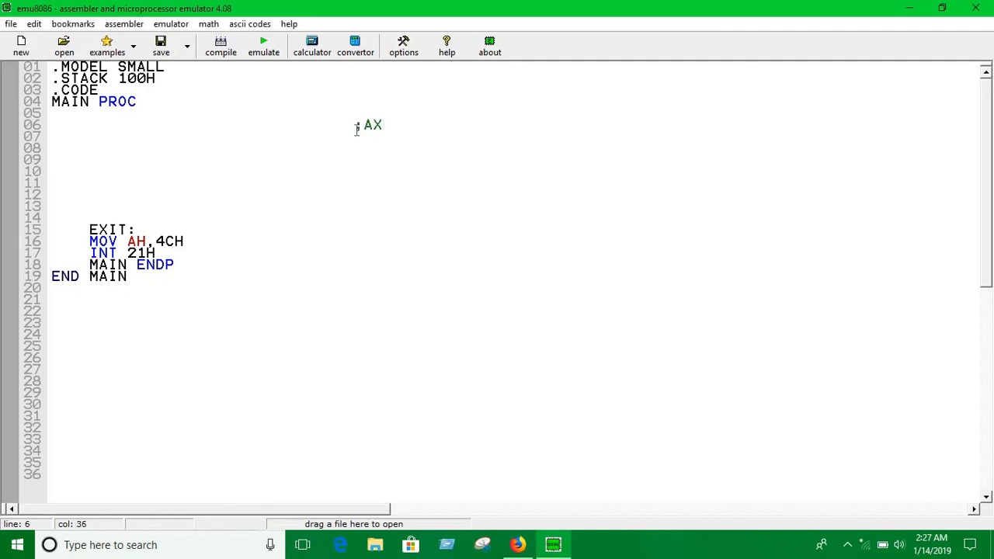
pyautogui.write('=DIVI')
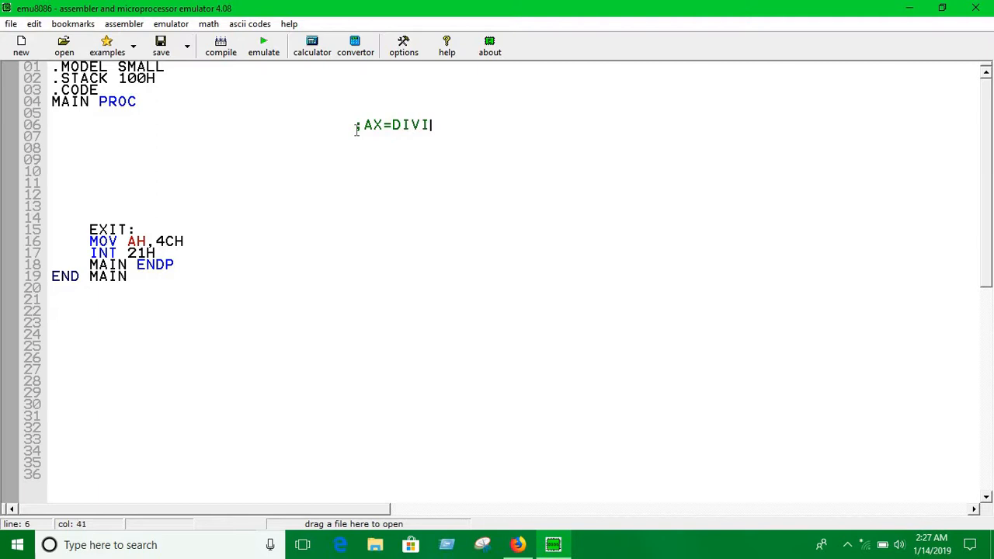
pyautogui.write('DEND')
pyautogui.click(513, 136)
pyautogui.write(';')
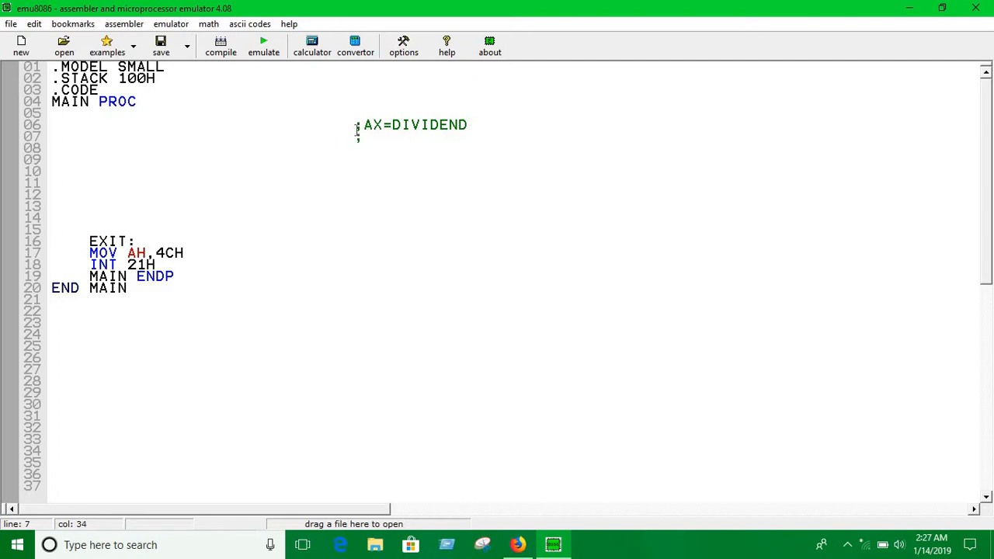
pyautogui.write('DIVIOR')
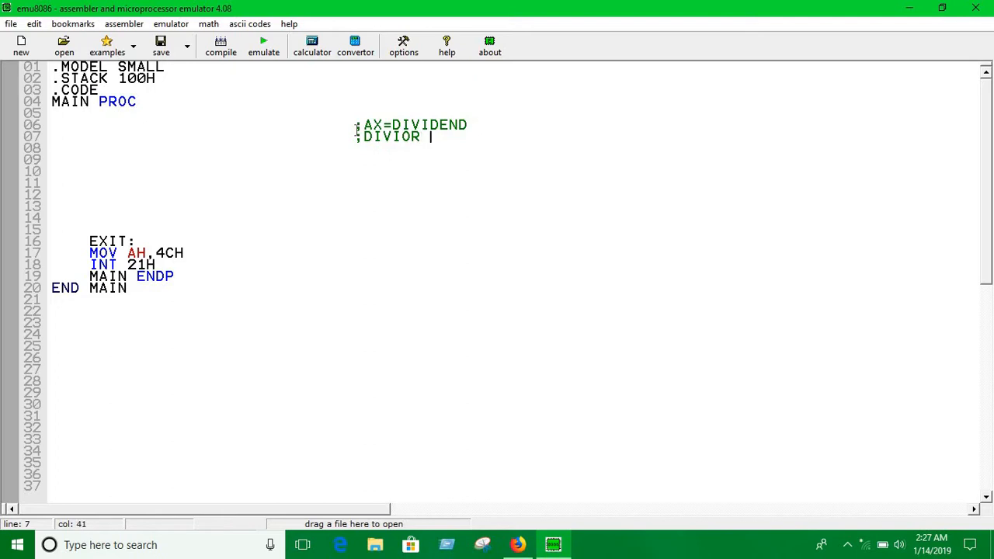
pyautogui.write('=ANY RE')
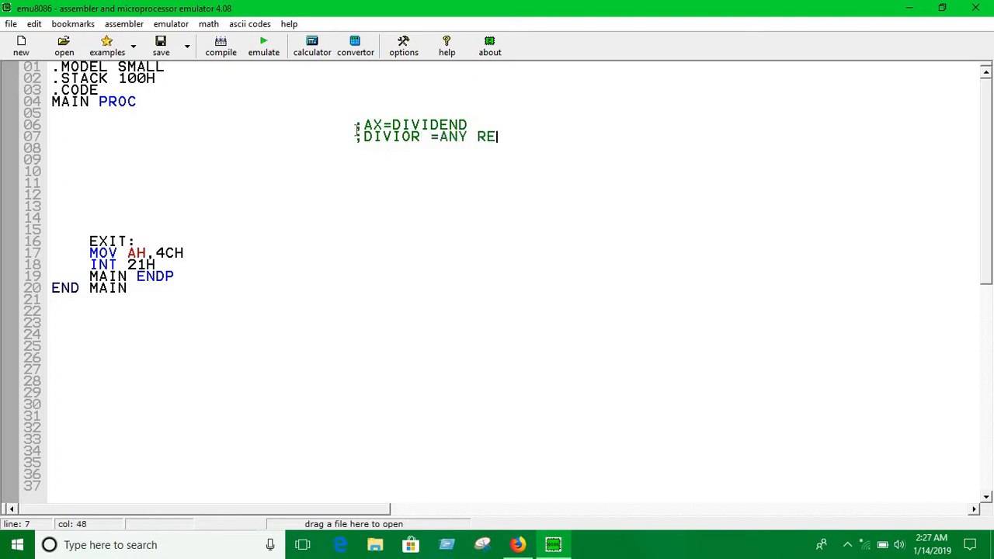
pyautogui.write('SITOR')
pyautogui.click(512, 147)
pyautogui.write(';')
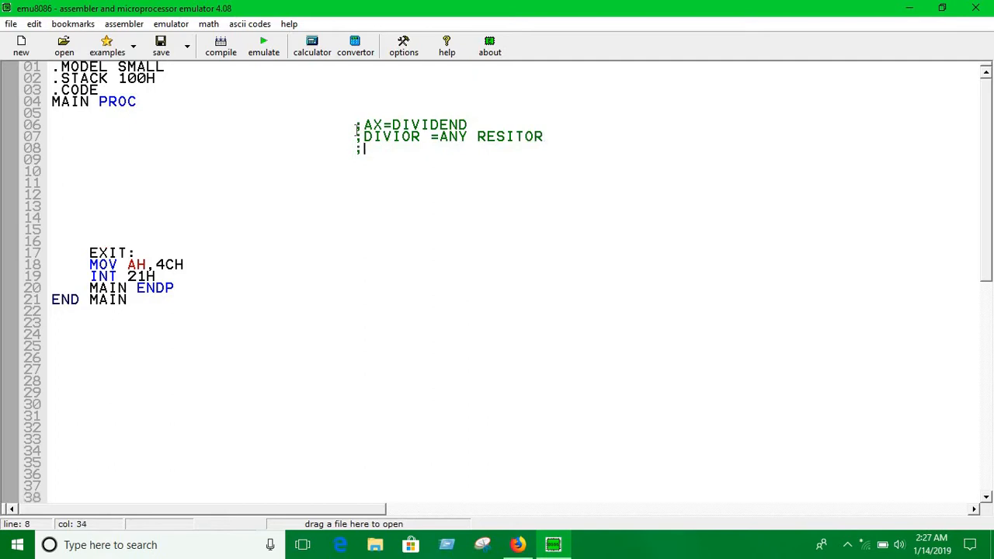
# Step: Add comment lines ';RESULT =AL' and ';REMAINDER =AH'
pyautogui.write('RESULT')
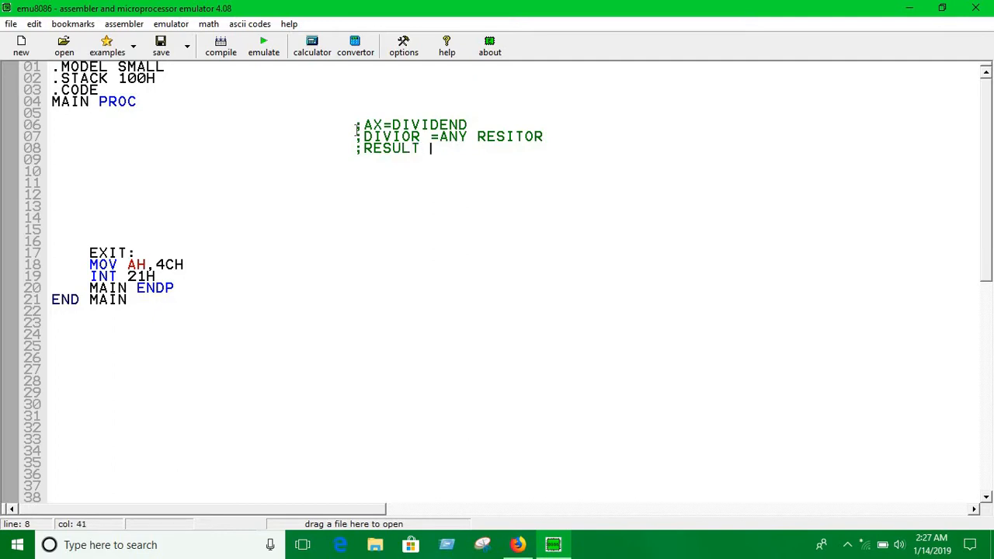
pyautogui.write('=')
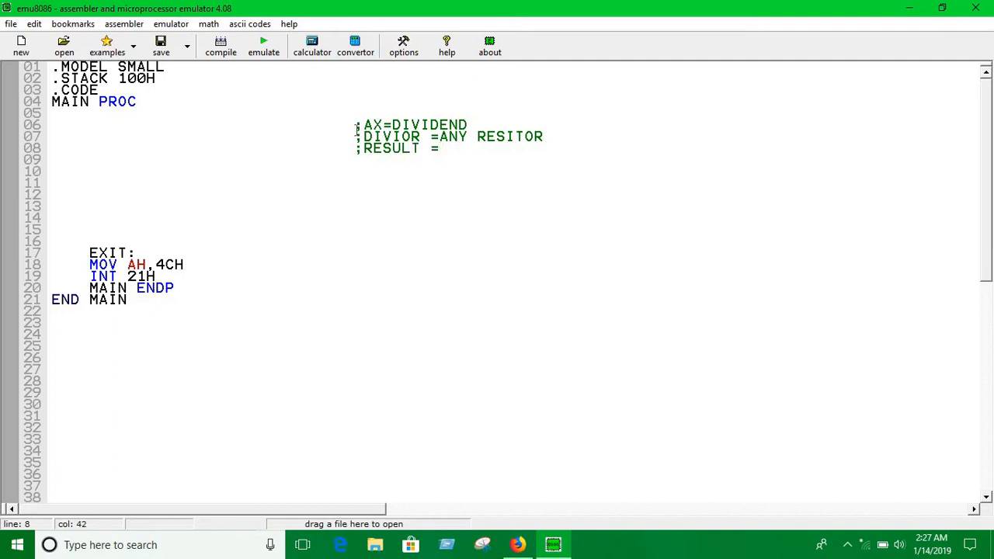
pyautogui.write('AL')
pyautogui.click(512, 160)
pyautogui.write(';RE')
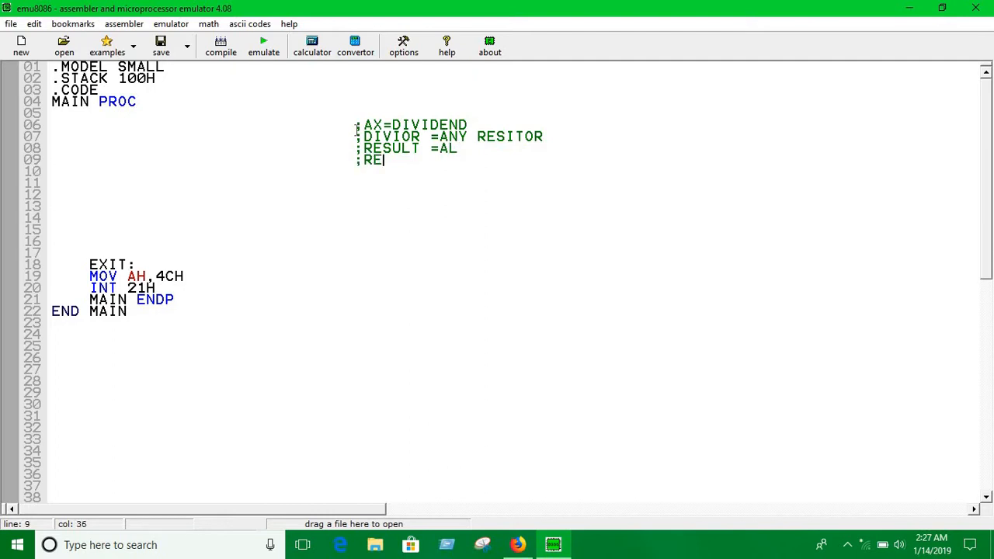
pyautogui.write('MAI')
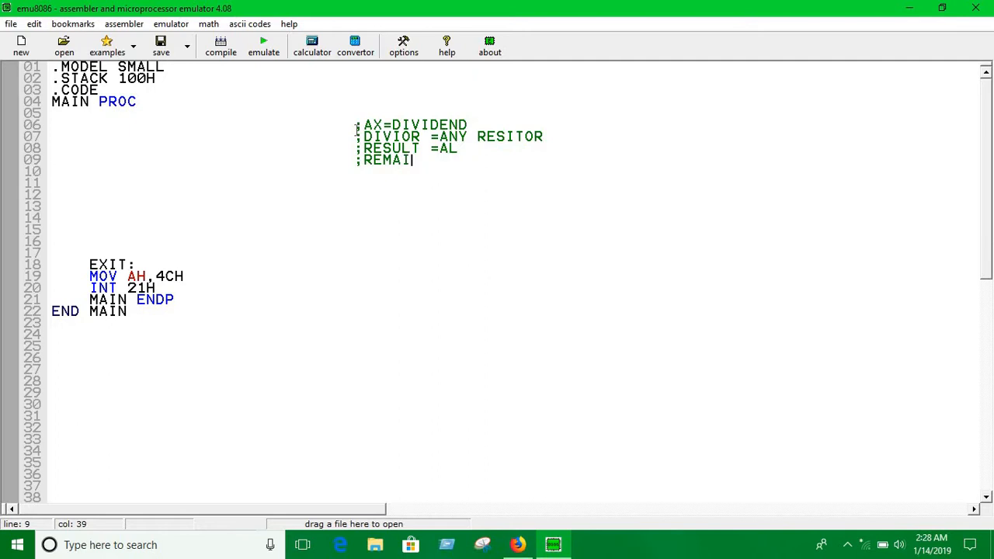
pyautogui.write('NDER')
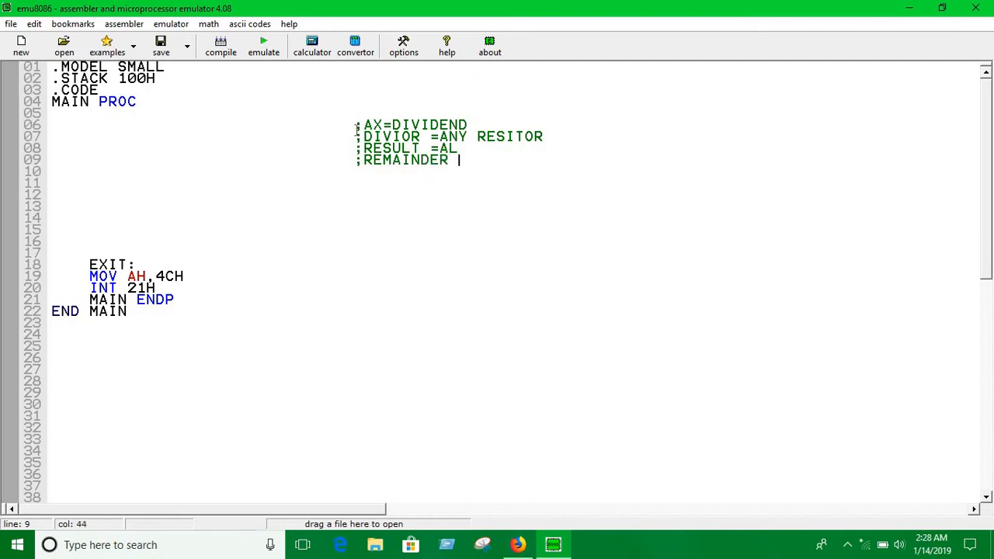
pyautogui.write('=AH')
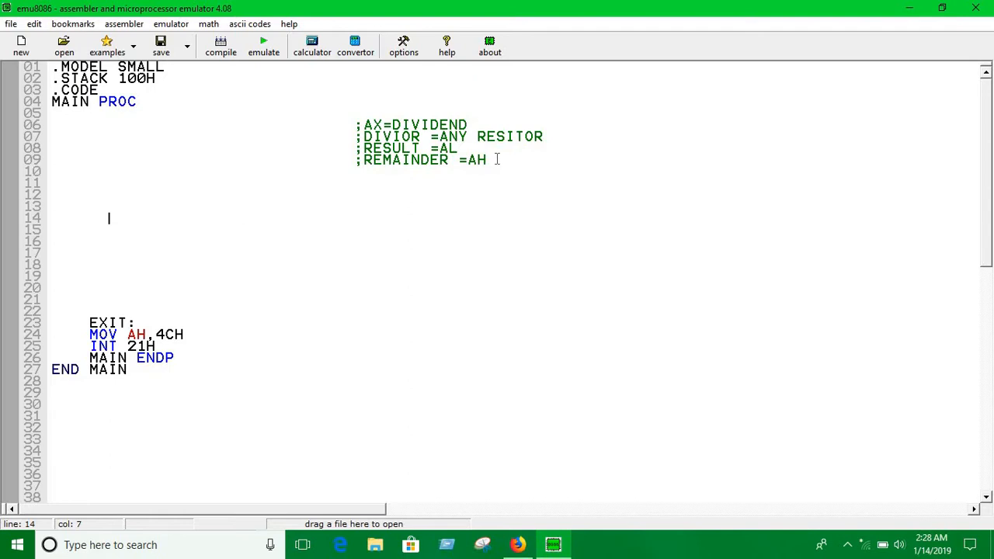
# Step: Write MOV AH,1, INT 21H, MOV BH,AL and SUB BH,48 on successive lines
pyautogui.write('MOV')
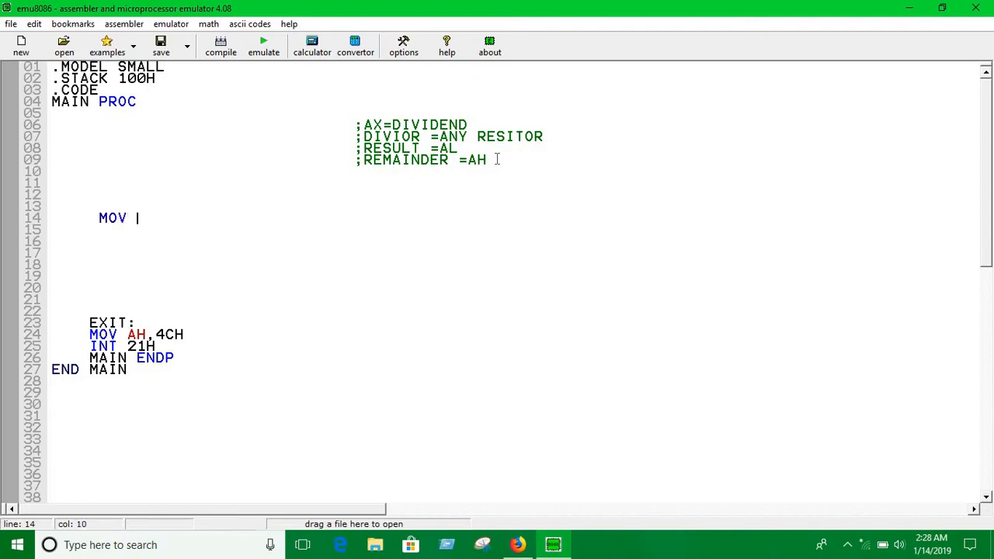
pyautogui.write('AH,1')
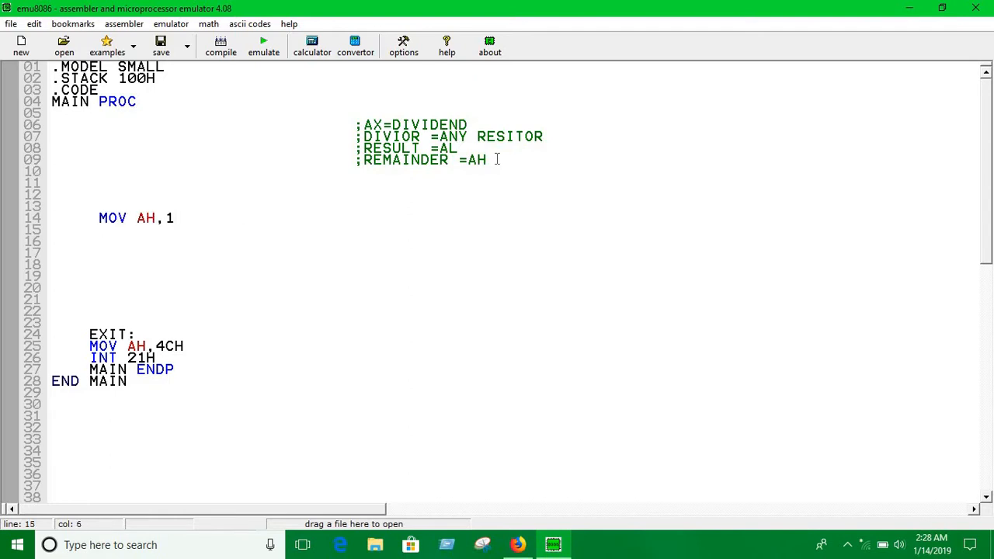
pyautogui.write('INT 21H')
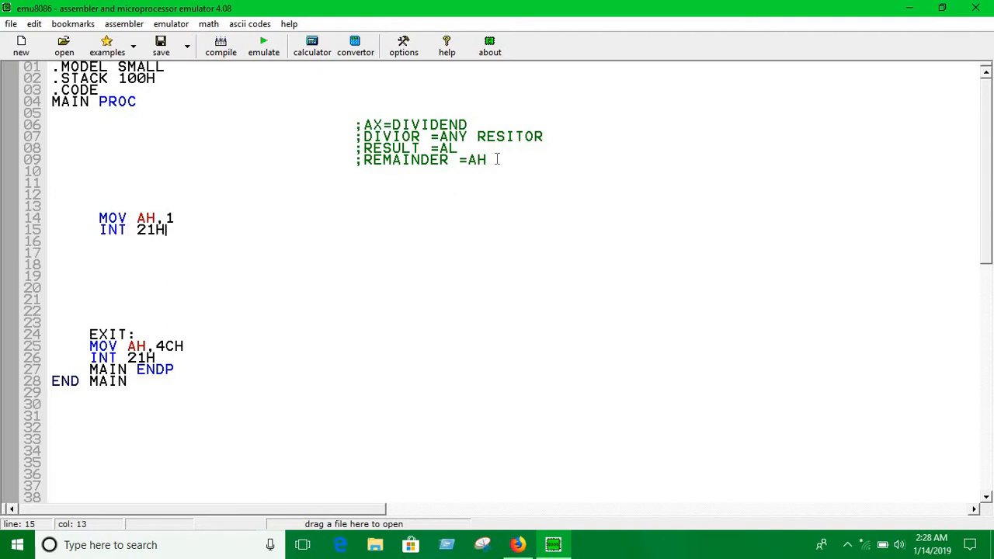
pyautogui.write('MOV BH,')
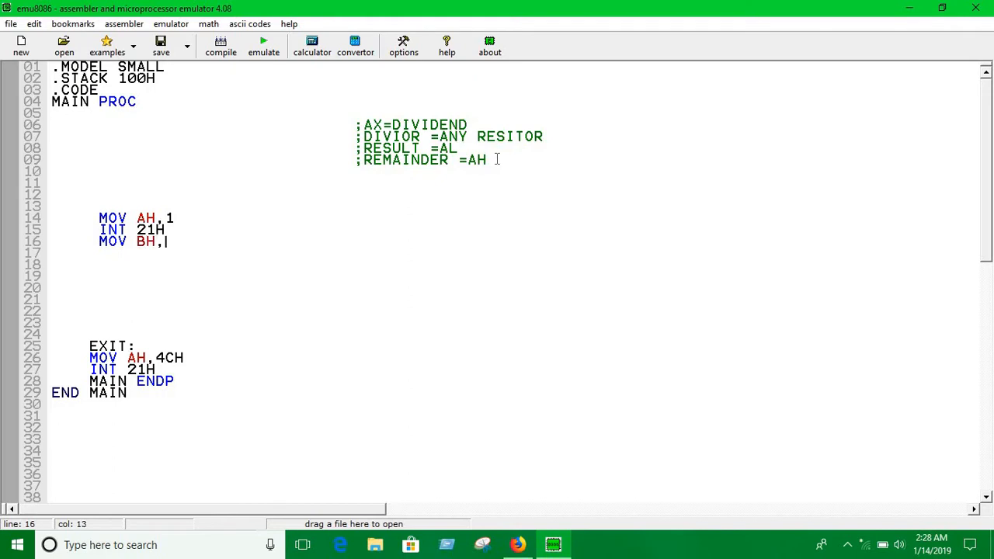
pyautogui.write('AL')
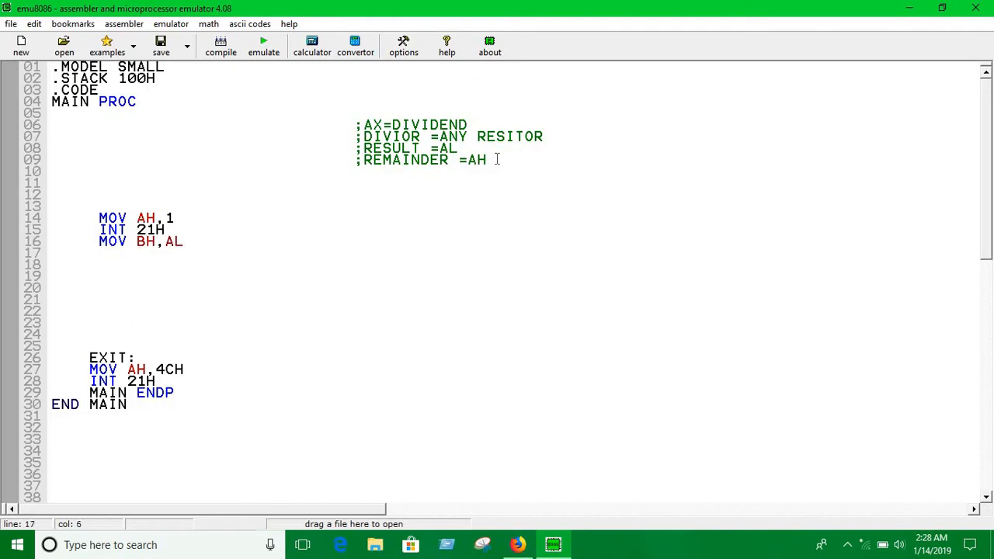
pyautogui.write('SUB')
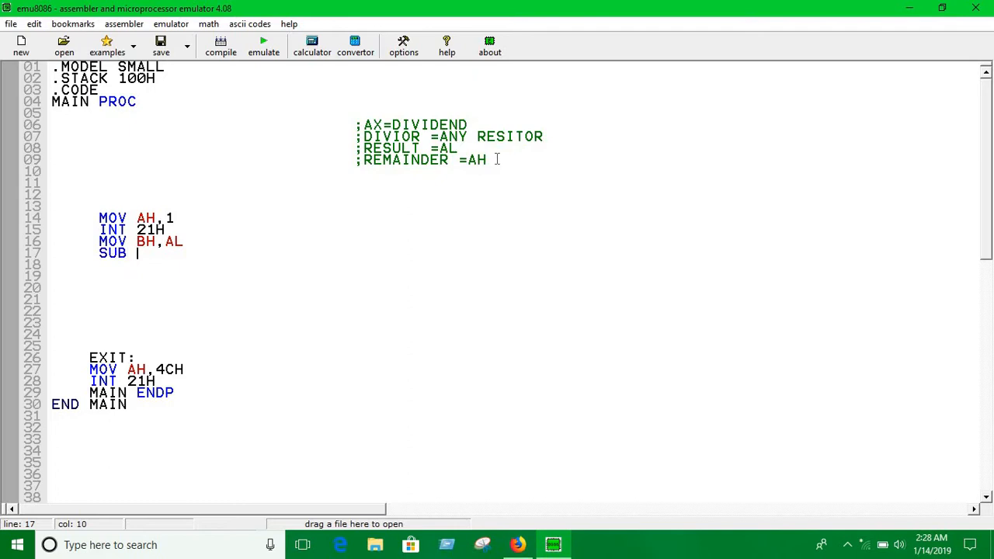
pyautogui.write('BH')
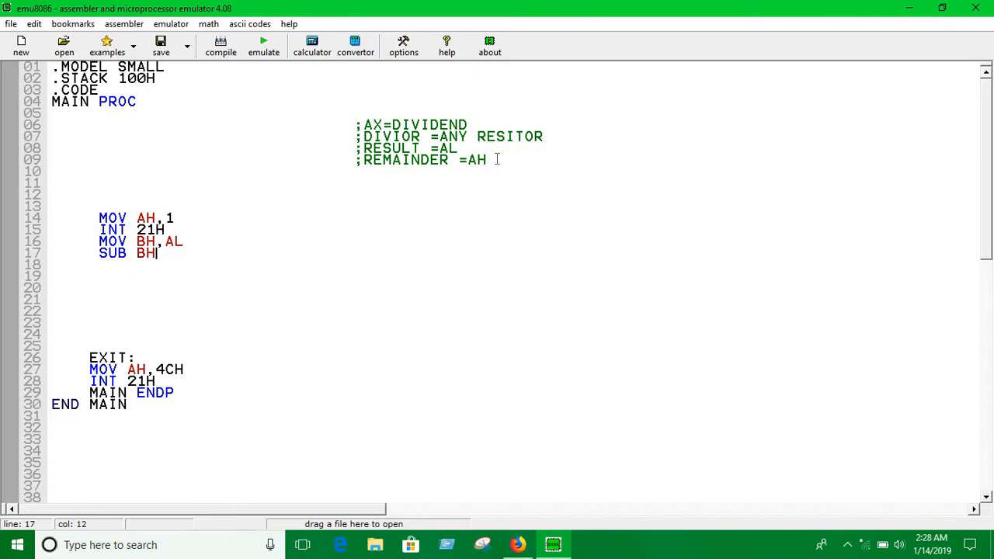
pyautogui.write(',4')
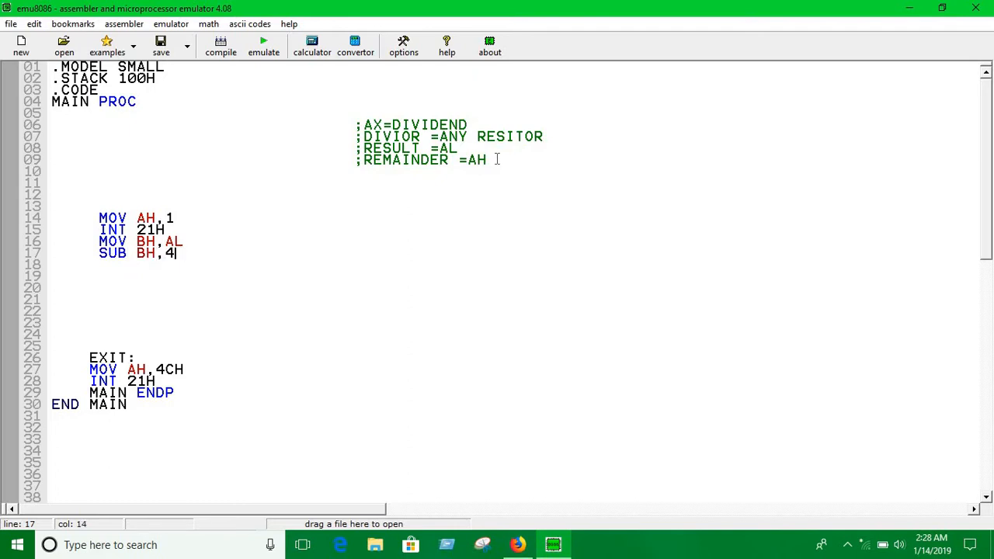
pyautogui.write('8')
pyautogui.click(512, 287)
pyautogui.write('MOV A')
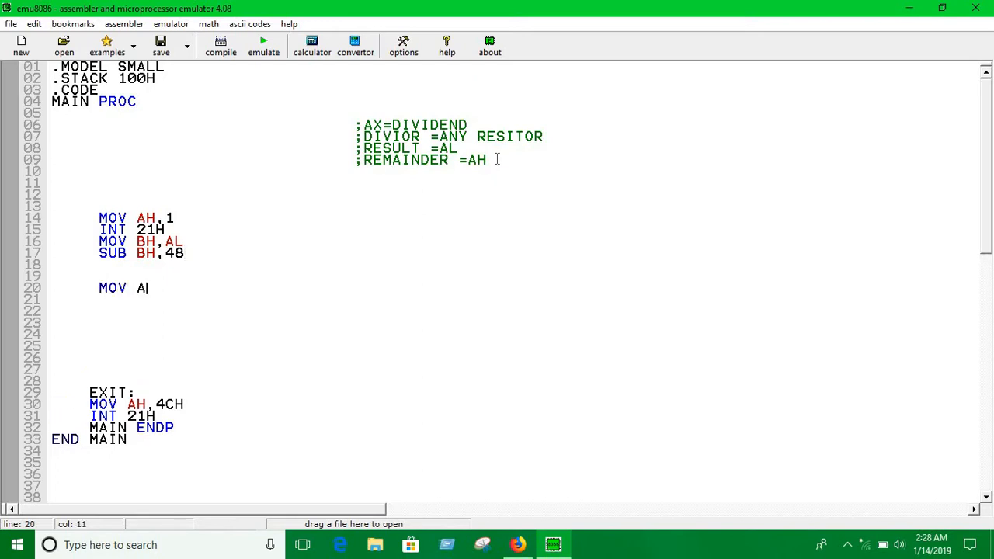
# Step: Finish MOV AH,1, then add INT 21H and MOV BL,AL
pyautogui.write('H,1')
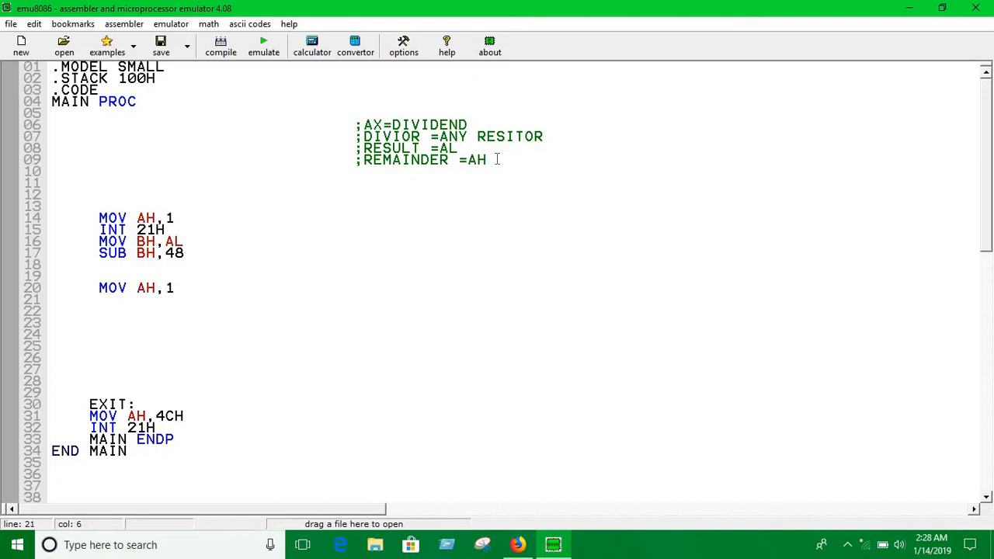
pyautogui.write('INT 21H')
pyautogui.click(512, 311)
pyautogui.write('MOV')
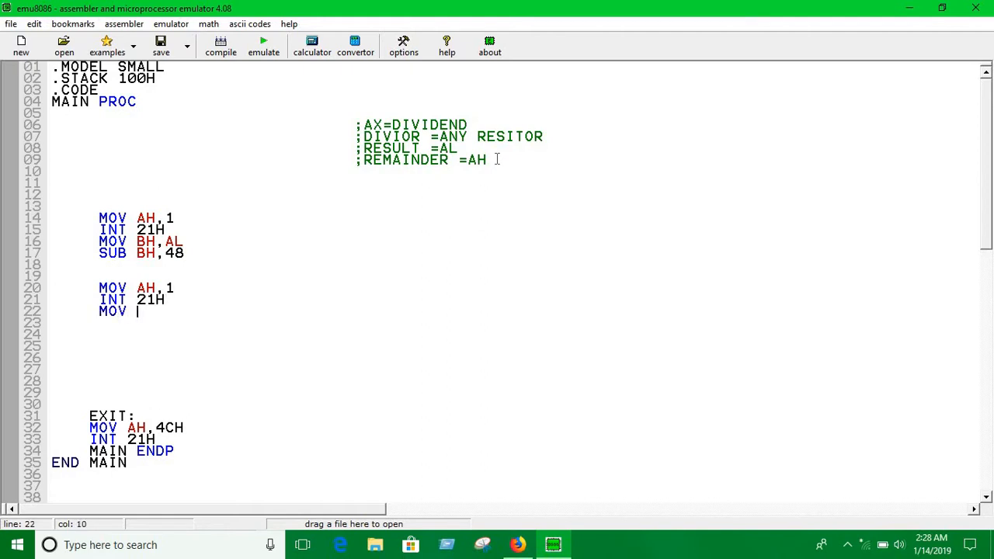
pyautogui.write('BL,')
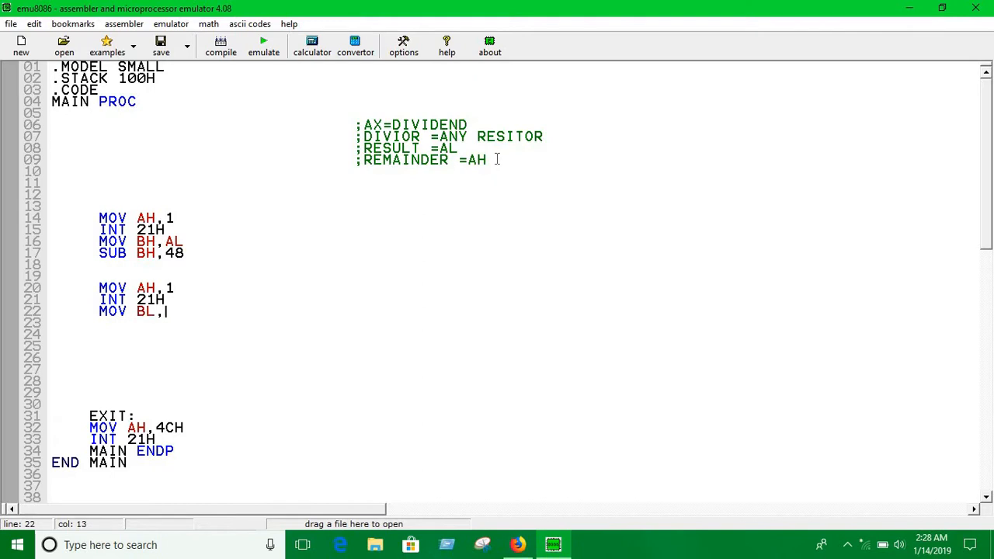
pyautogui.write('AL')
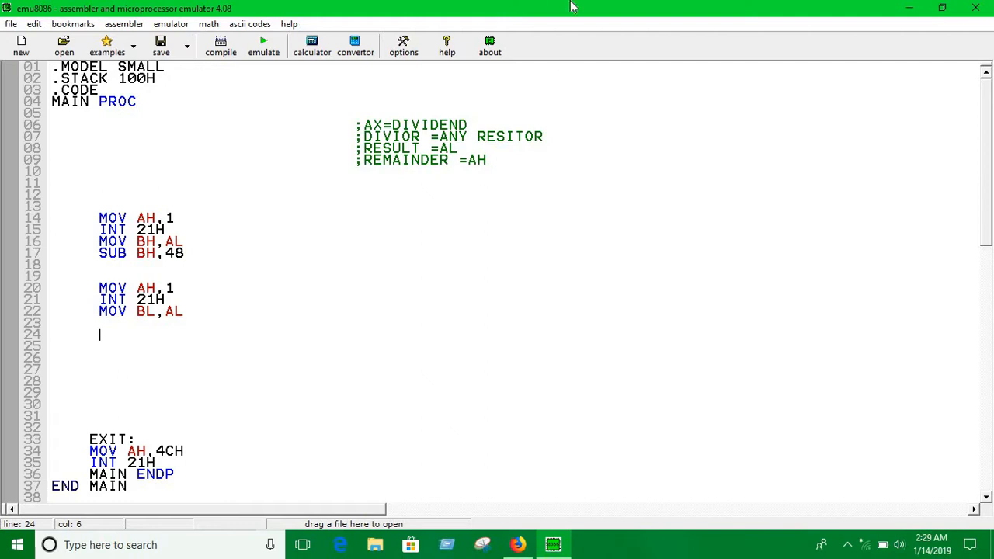
pyautogui.moveTo(212, 202)
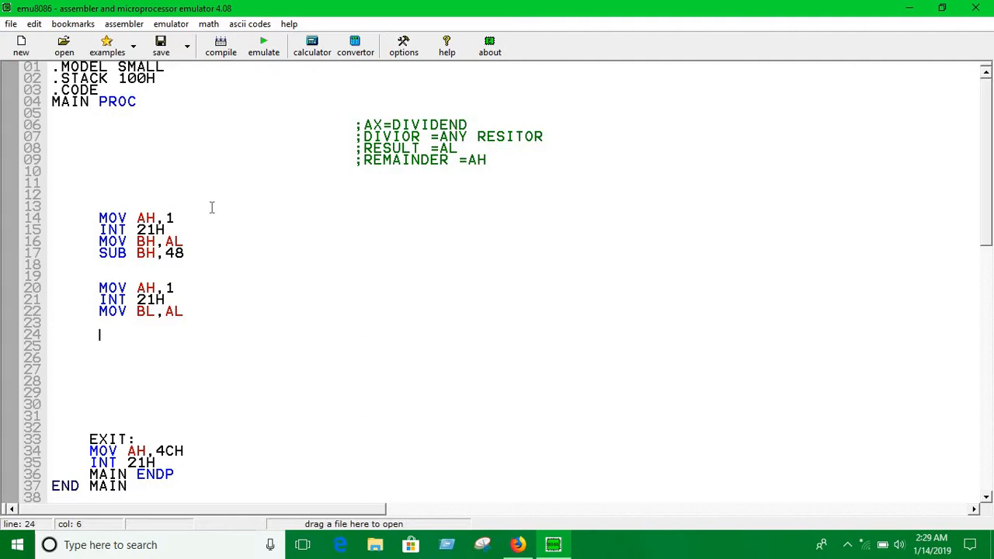
pyautogui.moveTo(239, 292)
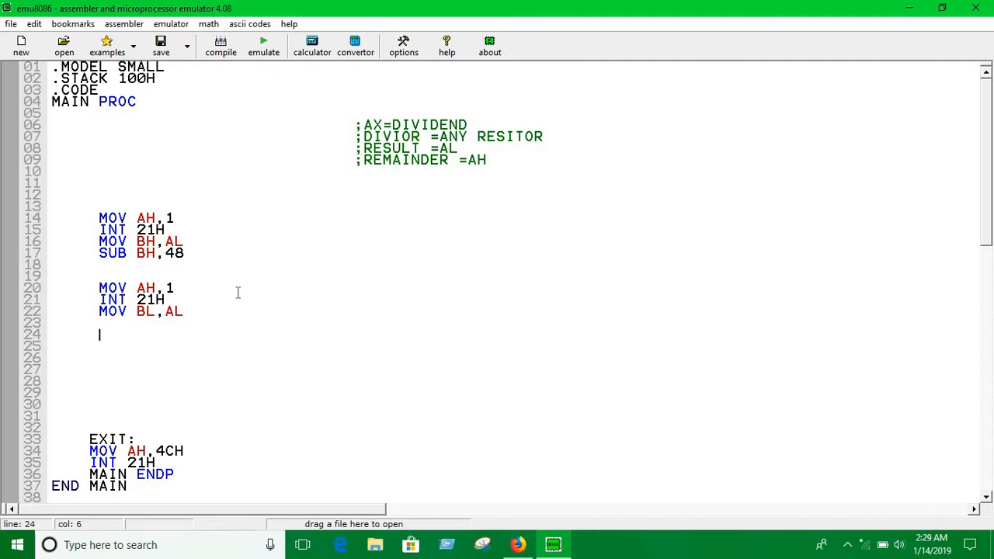
# Step: Comment the second read as ';DIVIDOR' and the first as ';DIVIDEND', then start a MOV
pyautogui.click(209, 312)
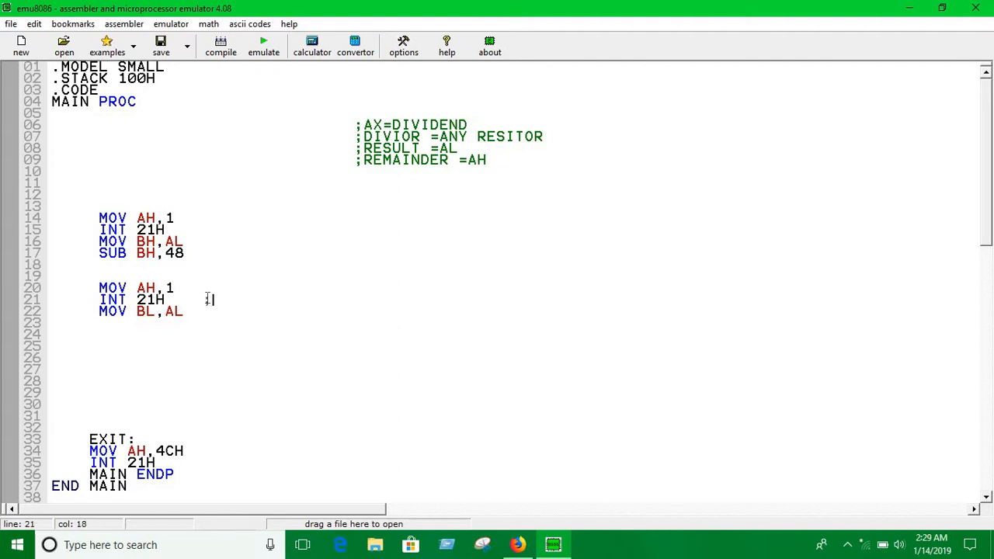
pyautogui.write(';DIVIDOR')
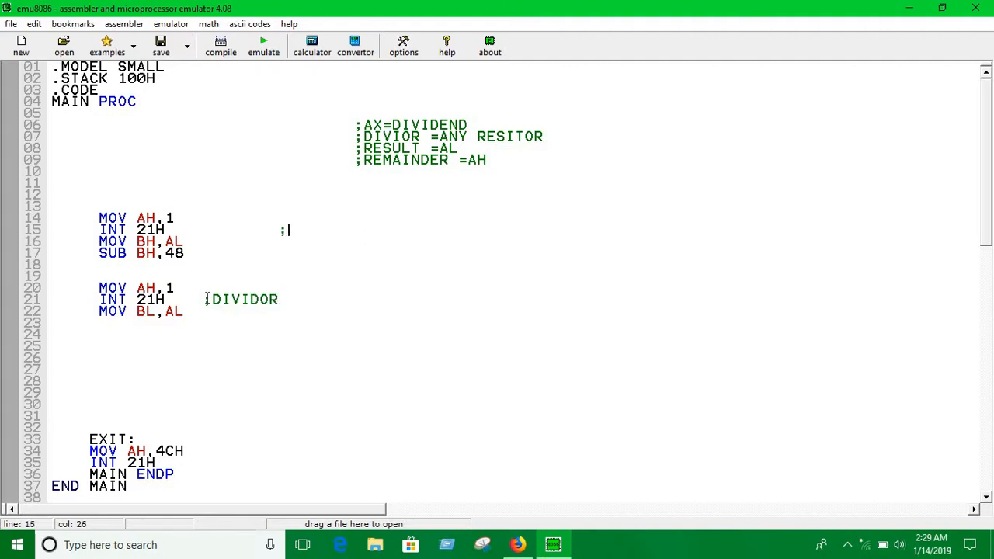
pyautogui.write('DIVIDE')
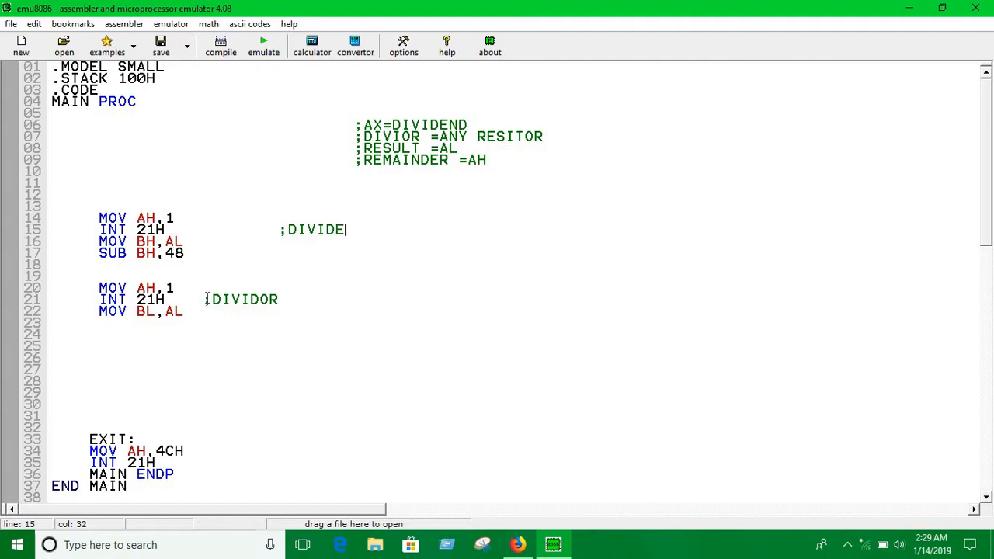
pyautogui.write('ND')
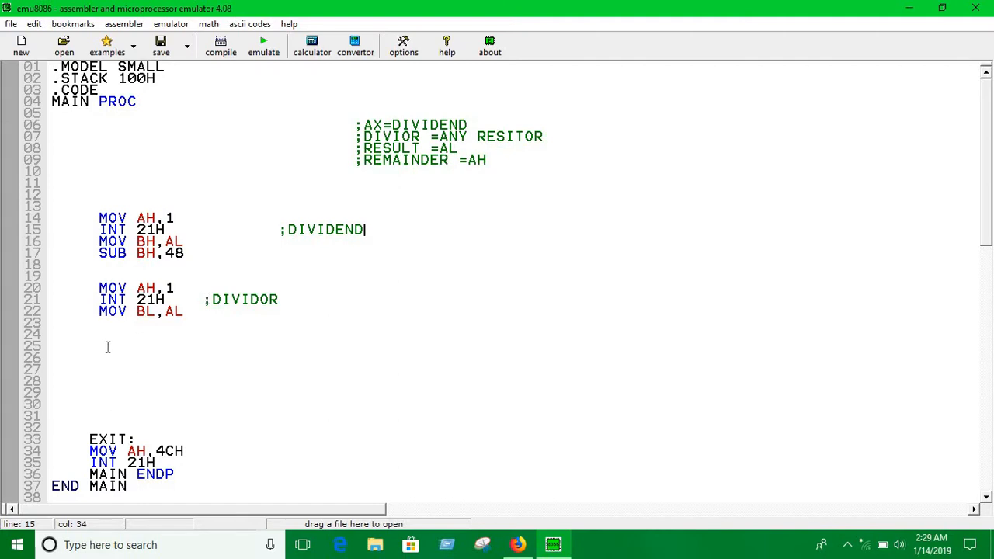
pyautogui.write('MOV')
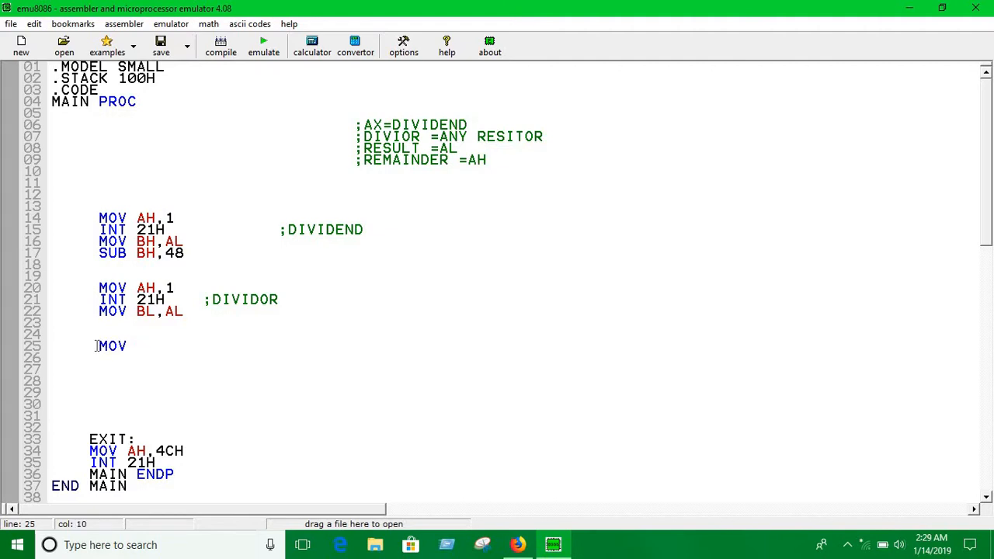
# Step: Write MOV CL,BH, MOV CH,00 and MOV AX,CX
pyautogui.write('CL,')
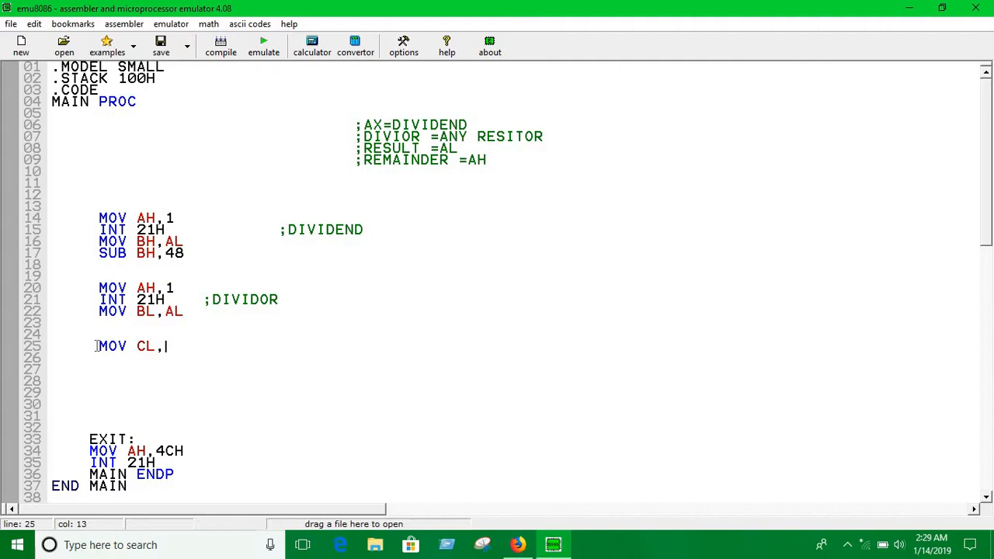
pyautogui.write('B')
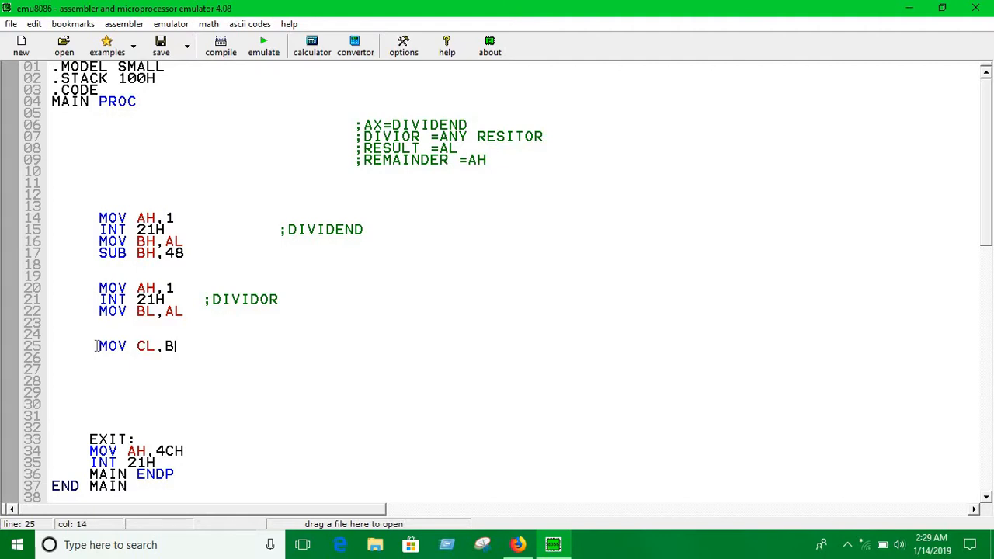
pyautogui.write('H')
pyautogui.click(512, 357)
pyautogui.write('MOV')
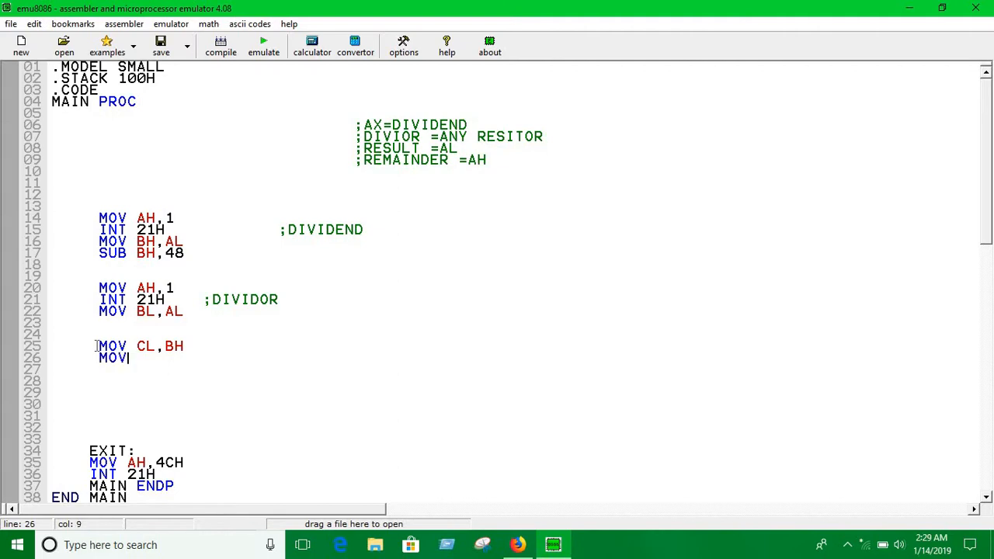
pyautogui.write('CH')
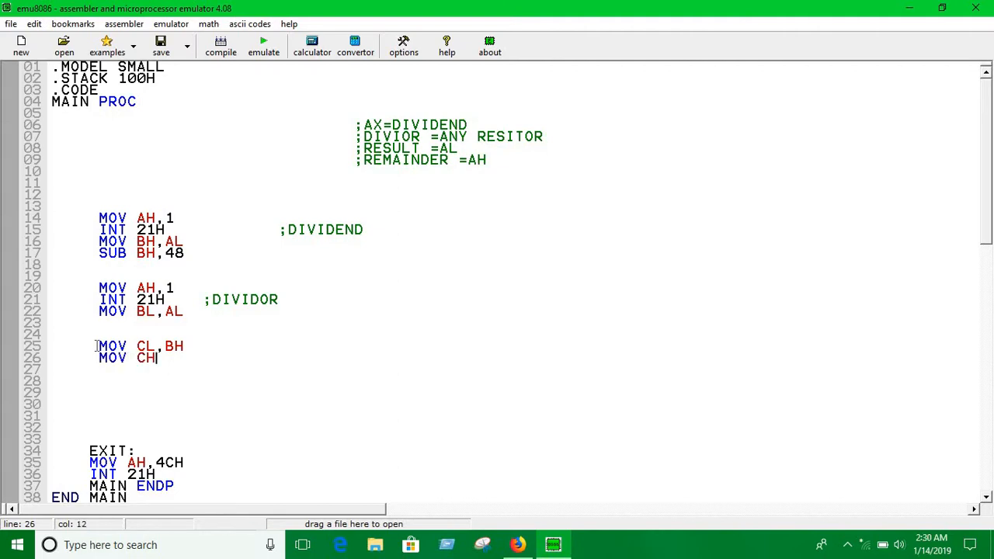
pyautogui.write(',00')
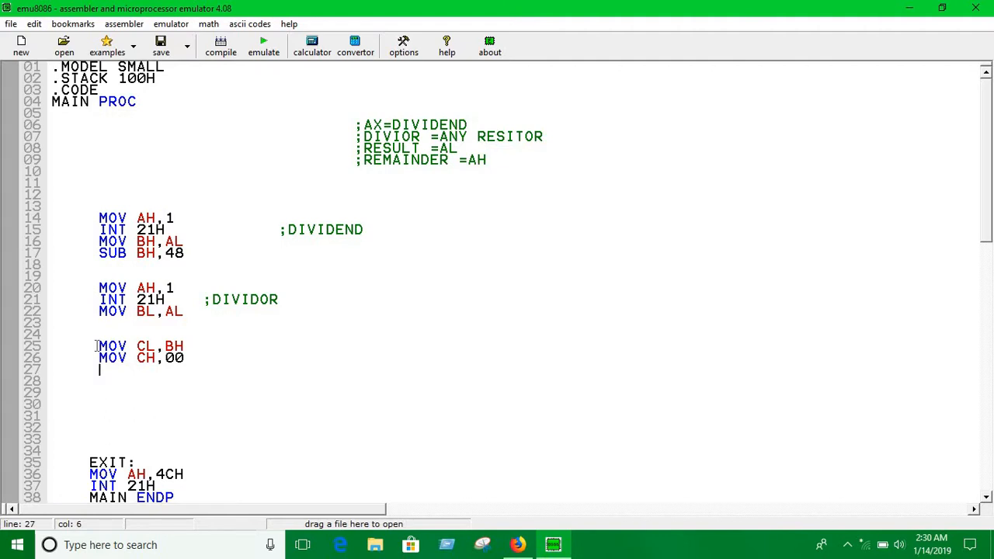
pyautogui.write('MOV')
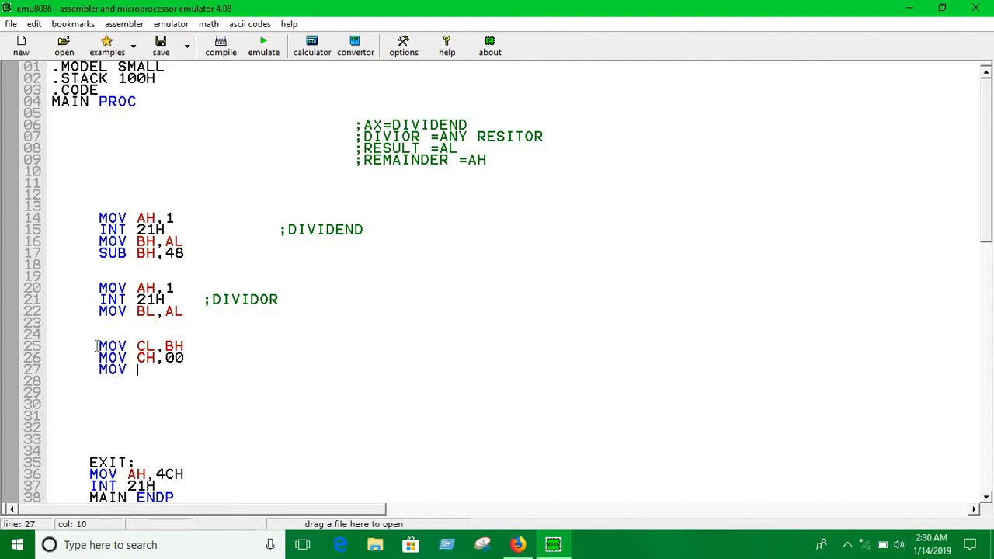
pyautogui.write('AX,C')
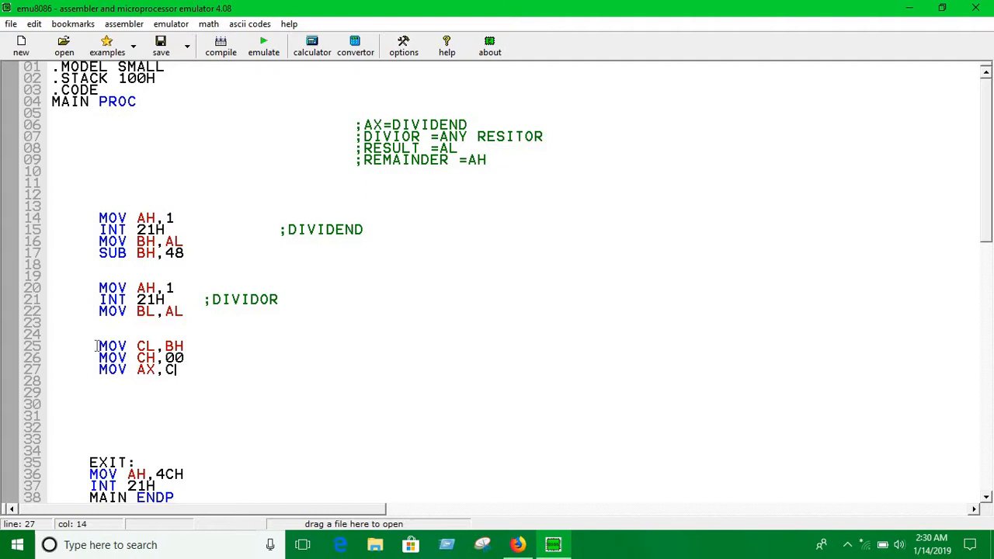
pyautogui.write('X')
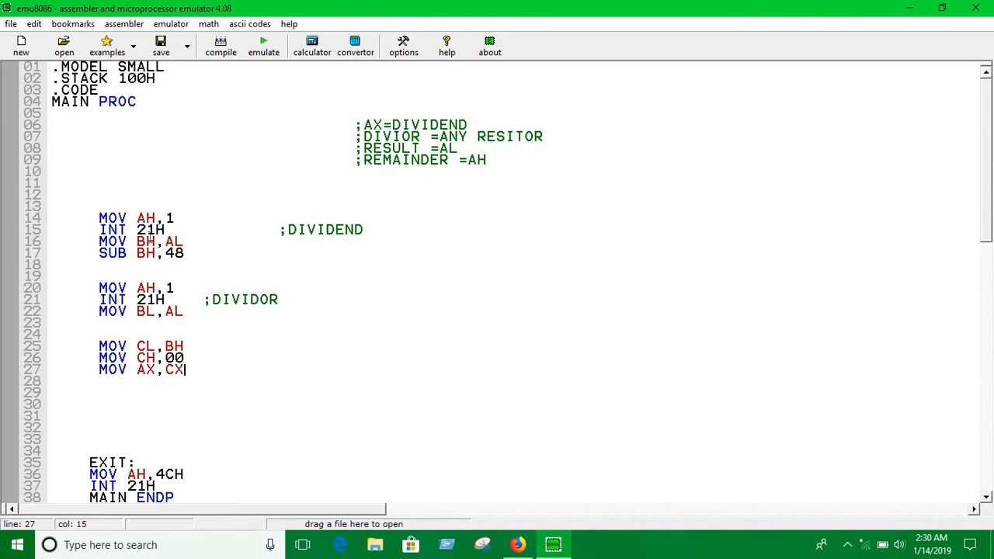
pyautogui.moveTo(191, 335)
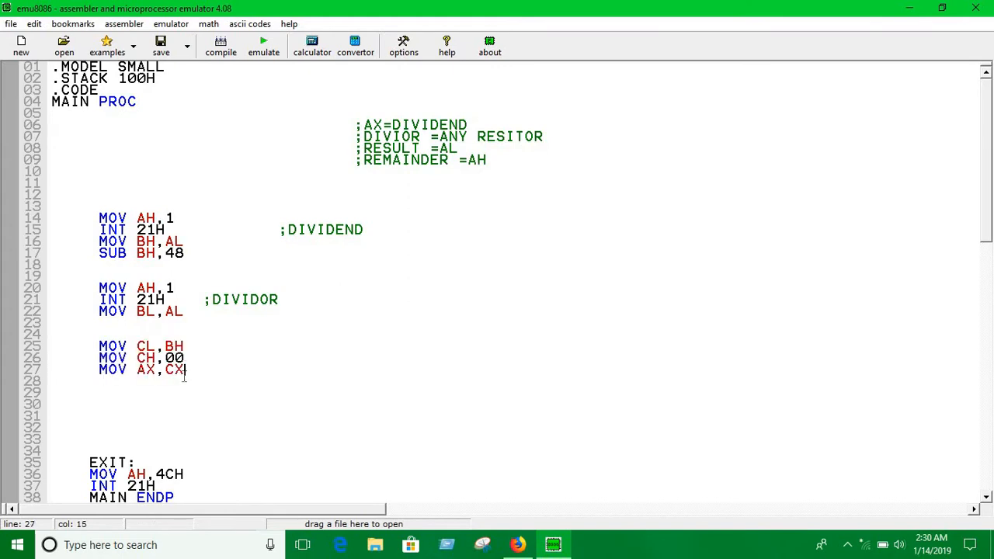
pyautogui.scroll(-3)
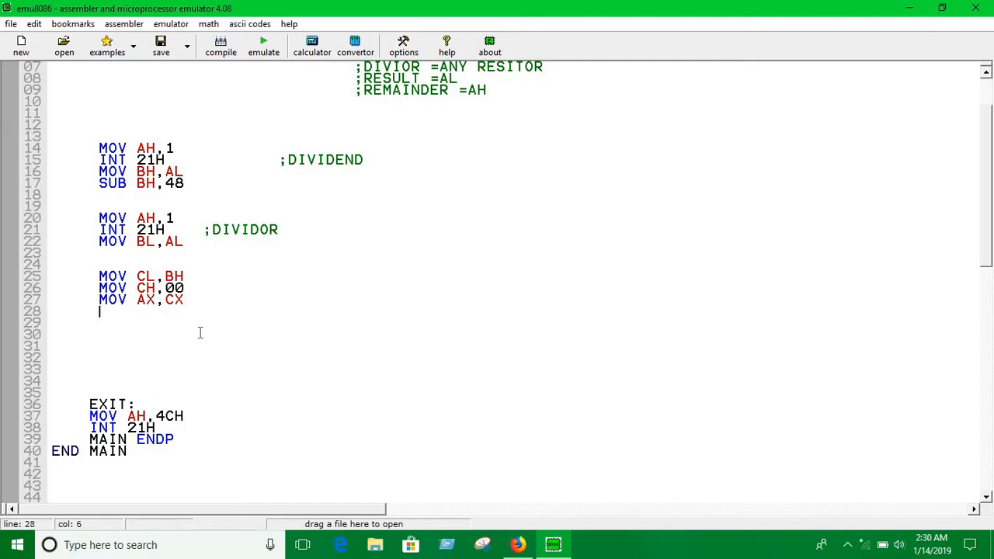
pyautogui.write('DI')
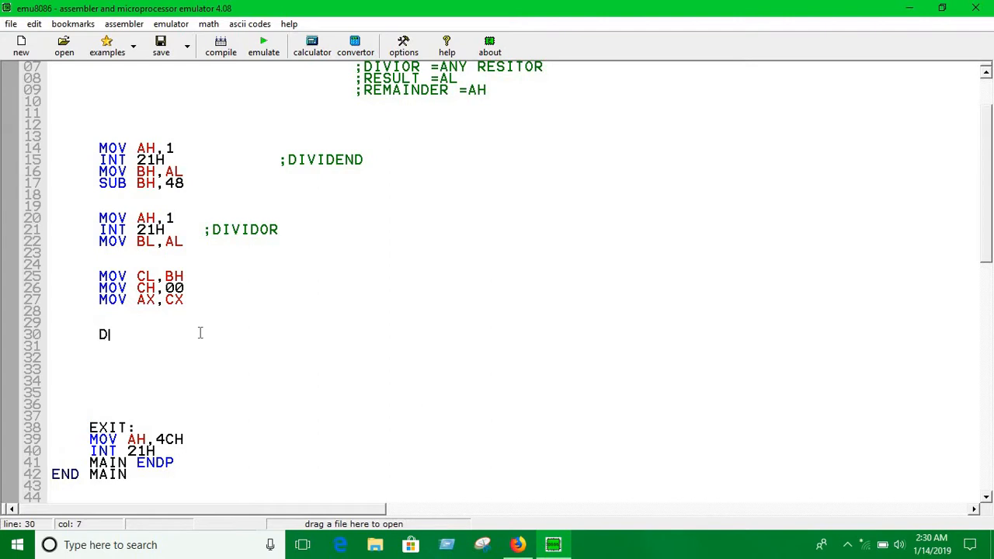
pyautogui.write('IV')
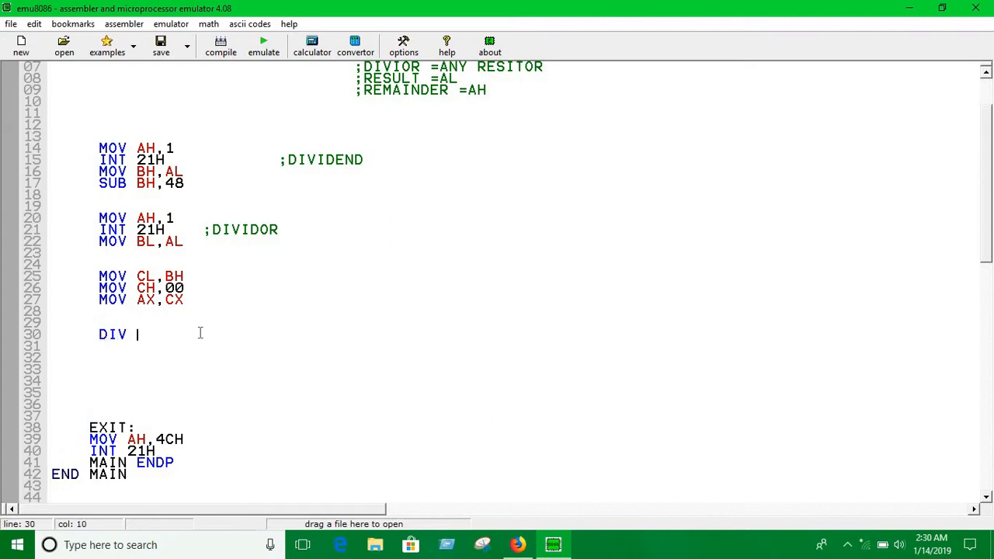
pyautogui.write('BL')
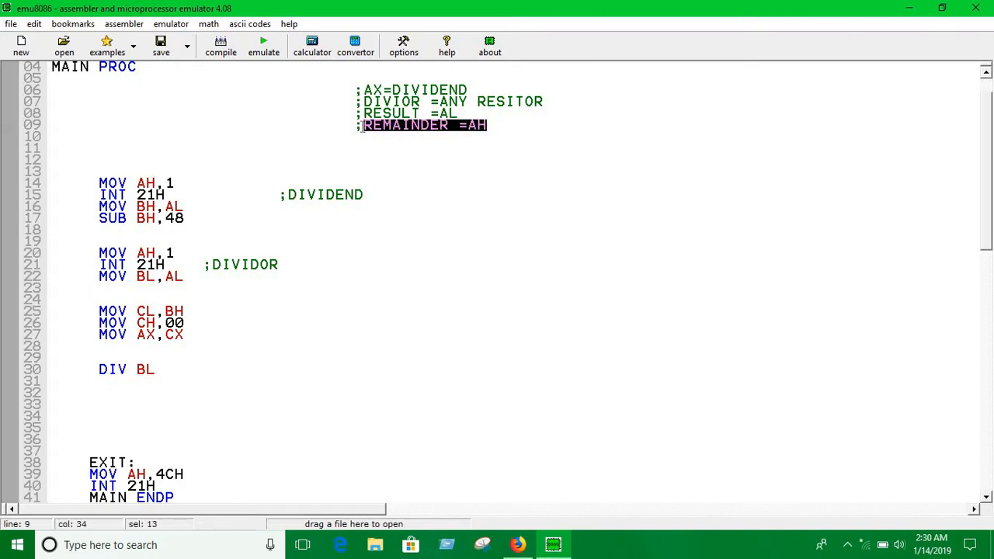
pyautogui.click(360, 124)
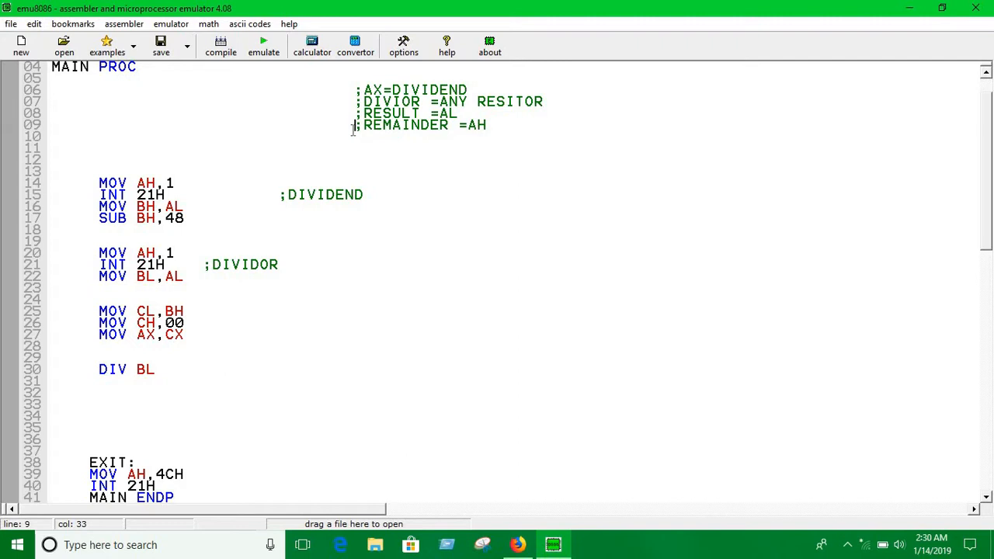
pyautogui.scroll(-3)
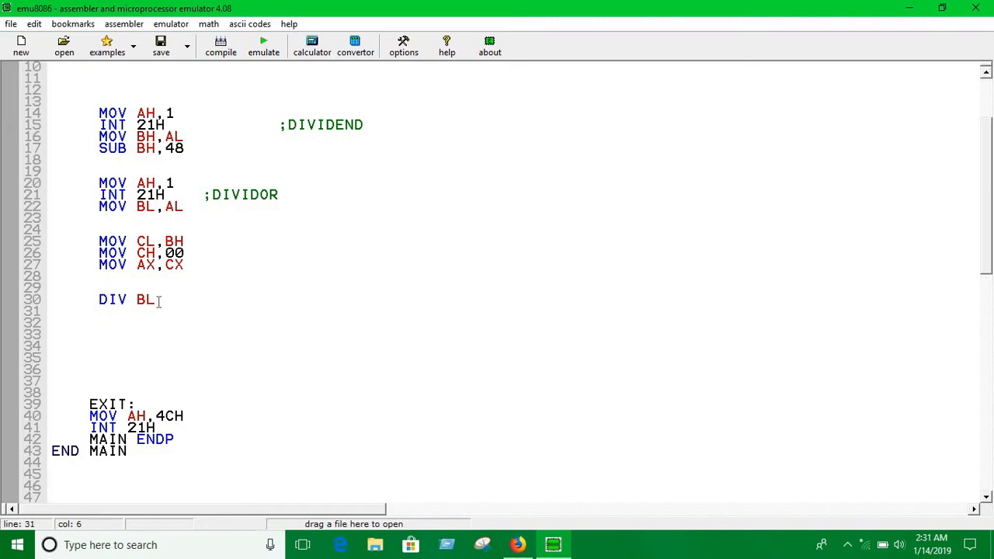
# Step: Add AAD after DIV BL, followed by ADD AL,48
pyautogui.write('AAD')
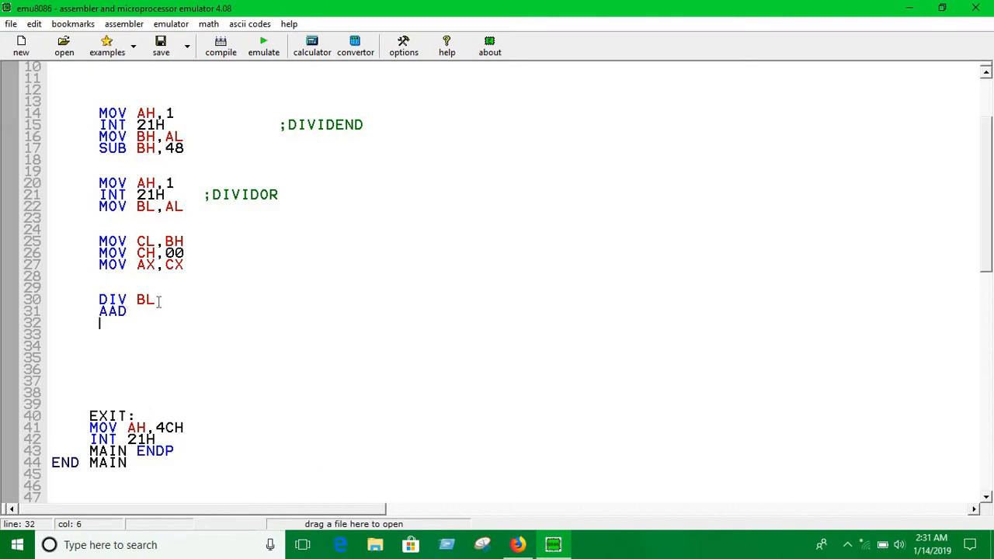
pyautogui.write('ADD')
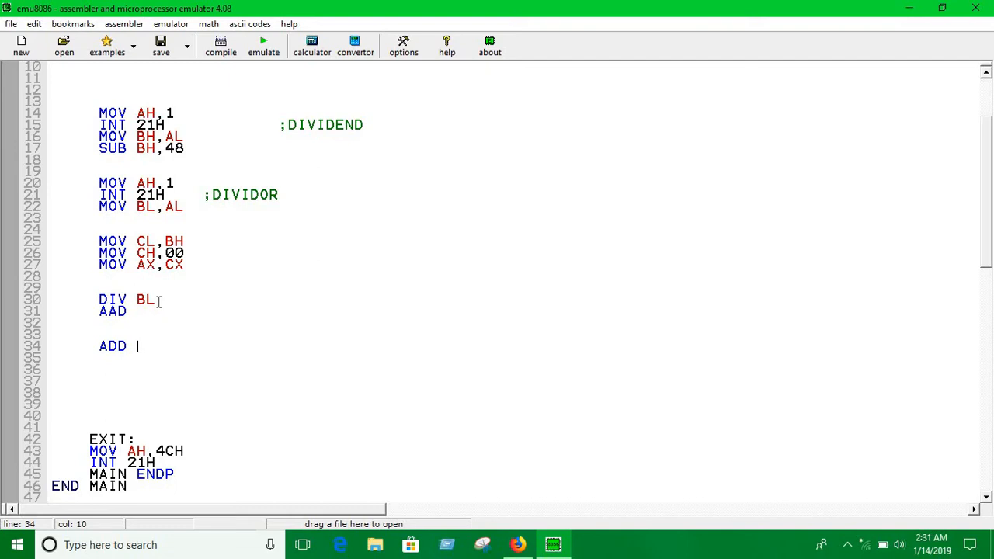
pyautogui.write('AL,')
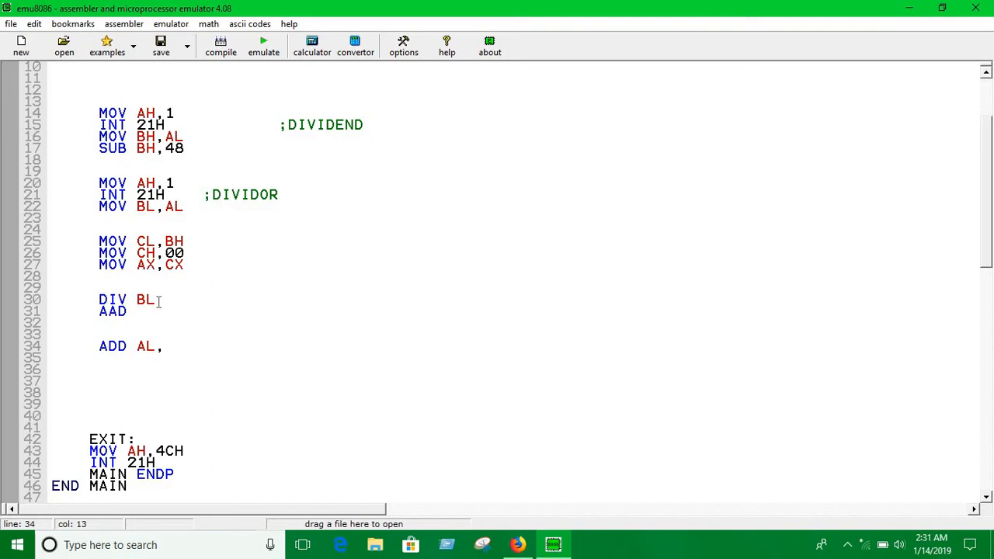
pyautogui.write('48')
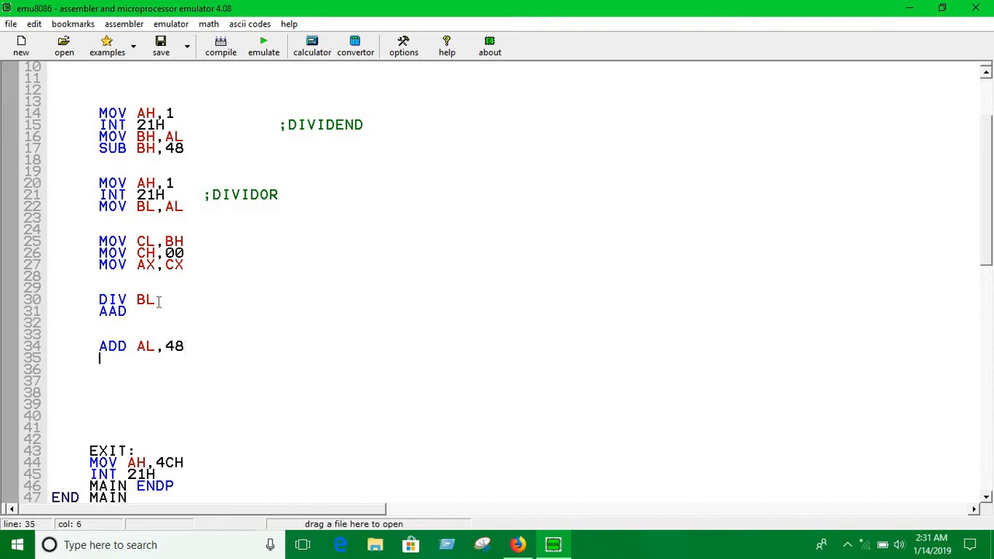
# Step: Print the result with MOV AH,2, MOV DL,AL and INT 21H
pyautogui.write('MOV AH')
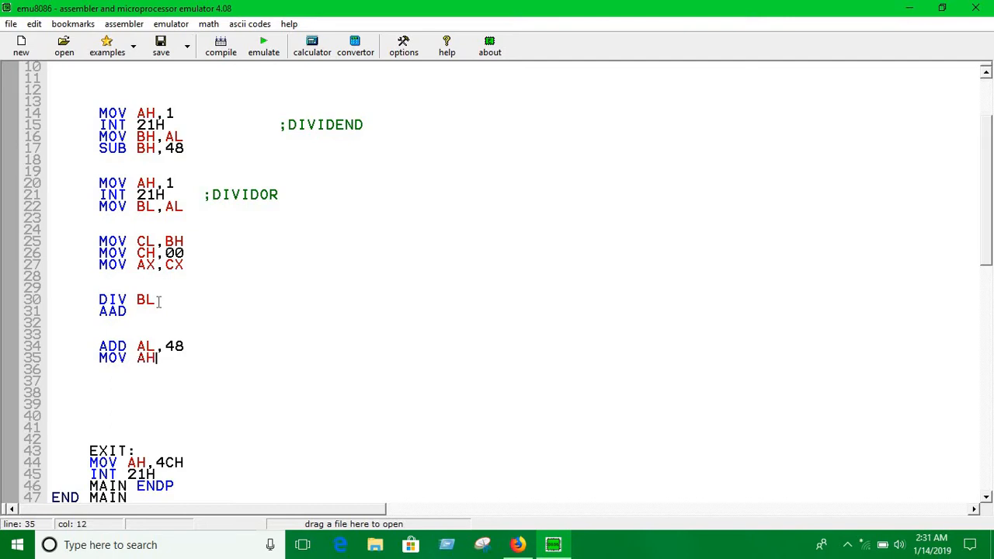
pyautogui.write(',2')
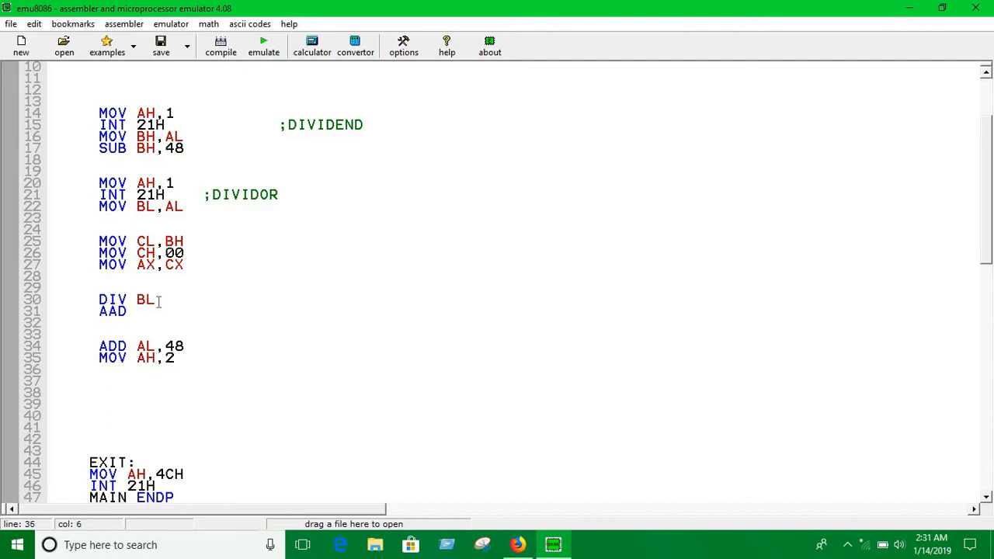
pyautogui.write('MOV')
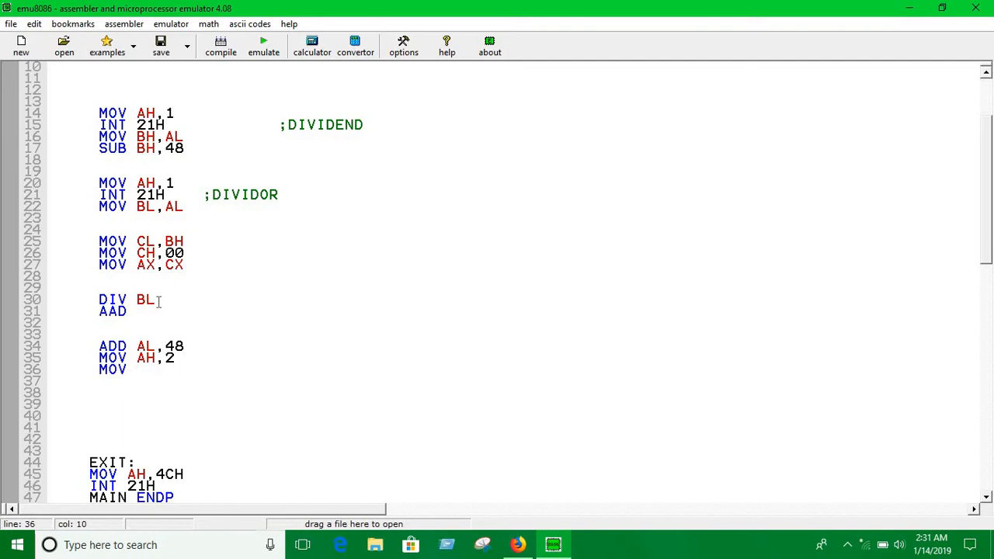
pyautogui.write('DL')
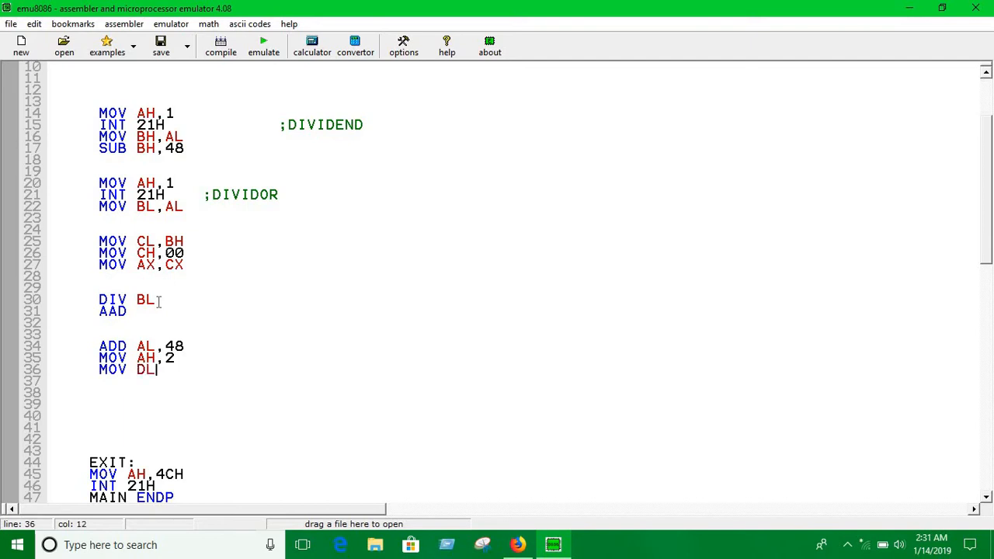
pyautogui.write(',AL')
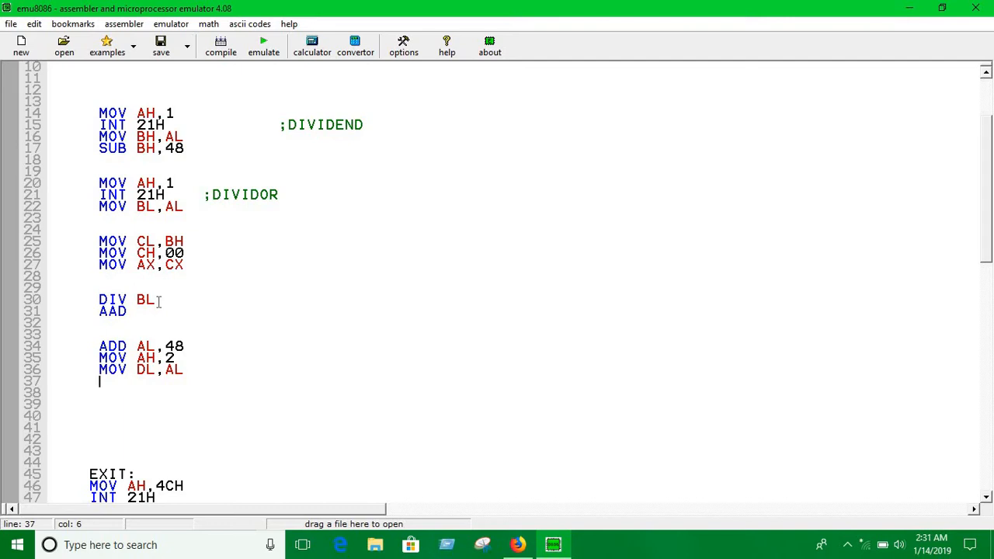
pyautogui.write('INT 21H')
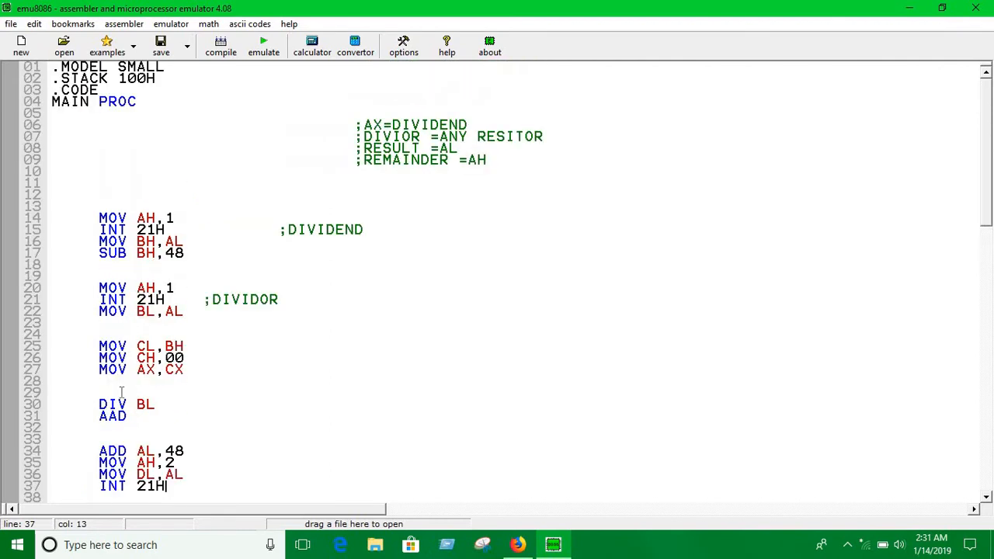
# Step: Compile and run the program in the emulator, acknowledging the finished message
pyautogui.click(221, 46)
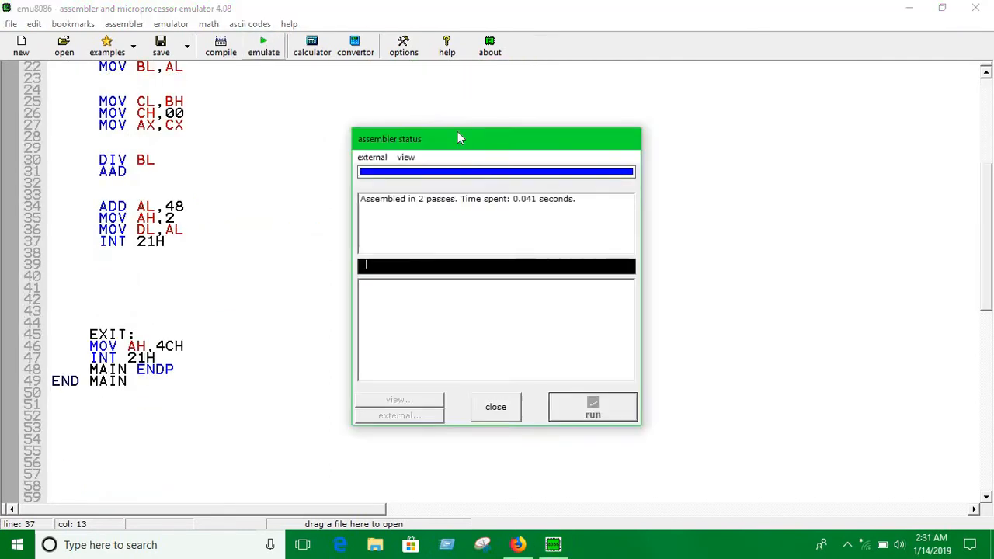
pyautogui.click(592, 406)
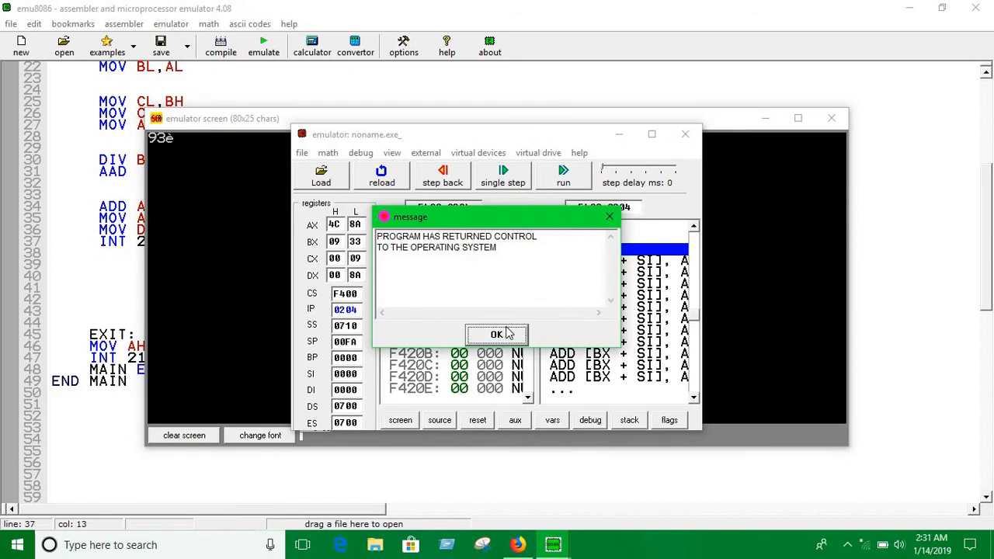
pyautogui.click(496, 334)
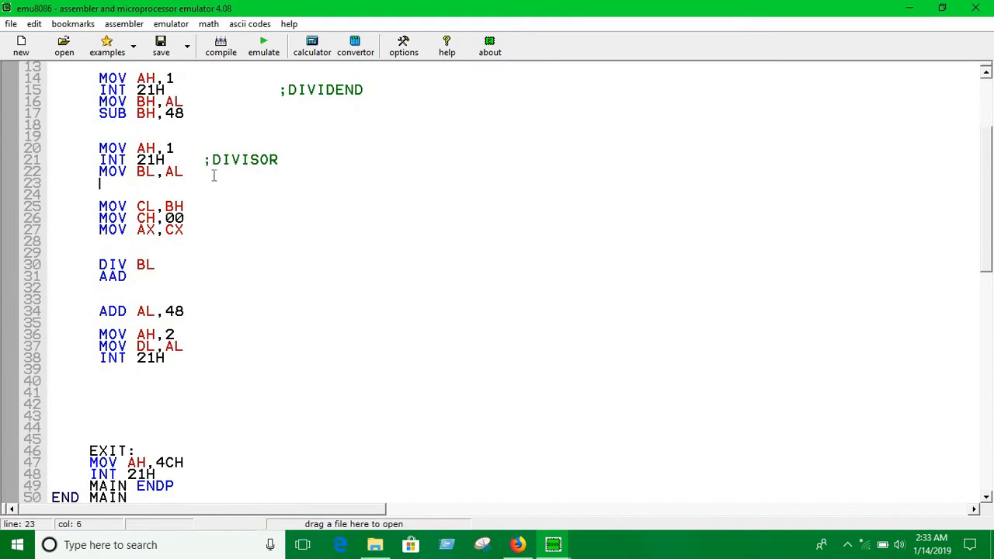
# Step: Add SUB BL,48 under MOV BL,AL and relaunch the emulator
pyautogui.write('S')
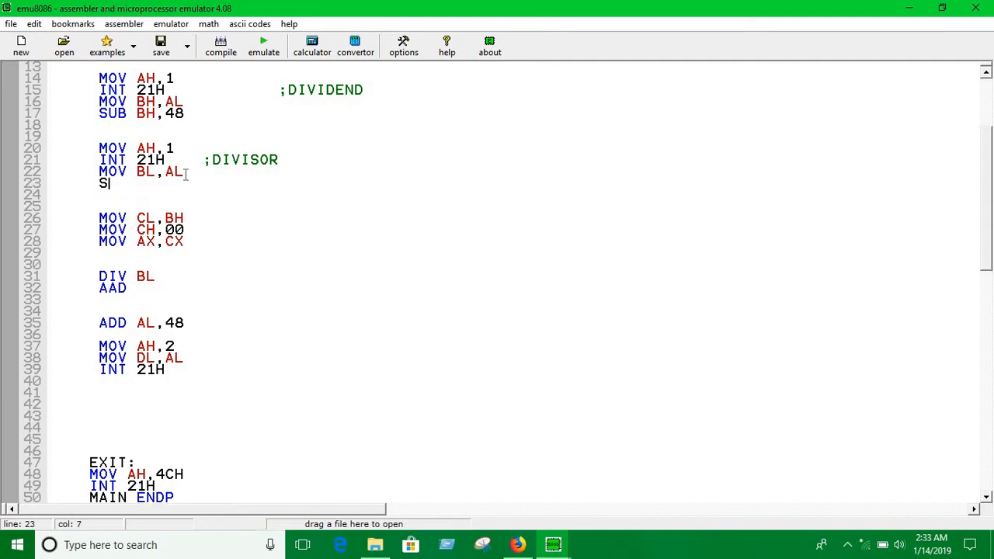
pyautogui.write('UB BL,')
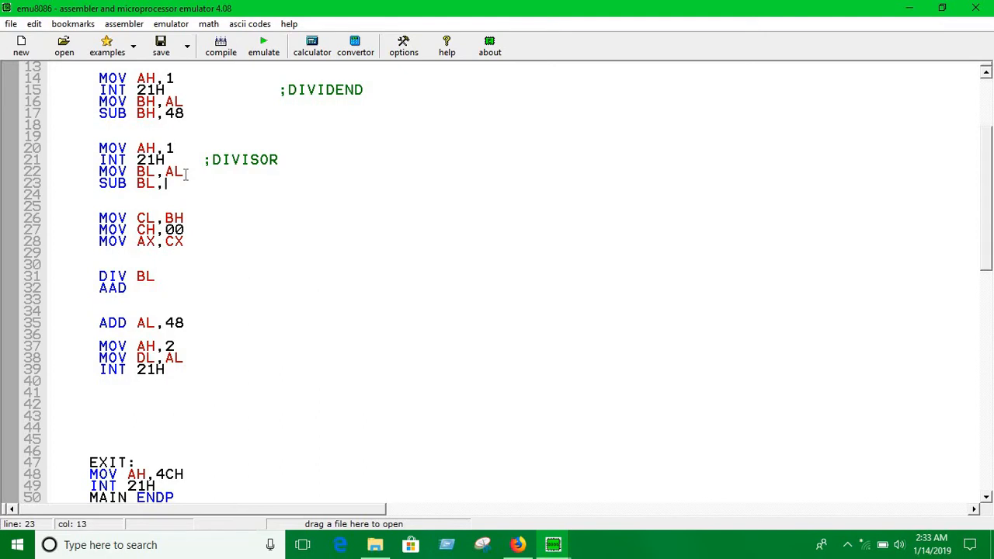
pyautogui.write('48')
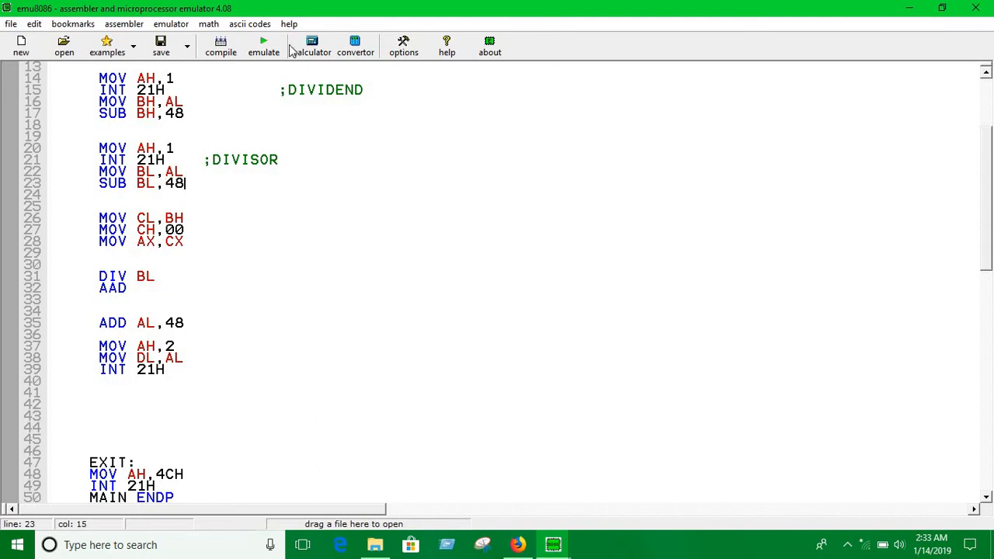
pyautogui.click(263, 45)
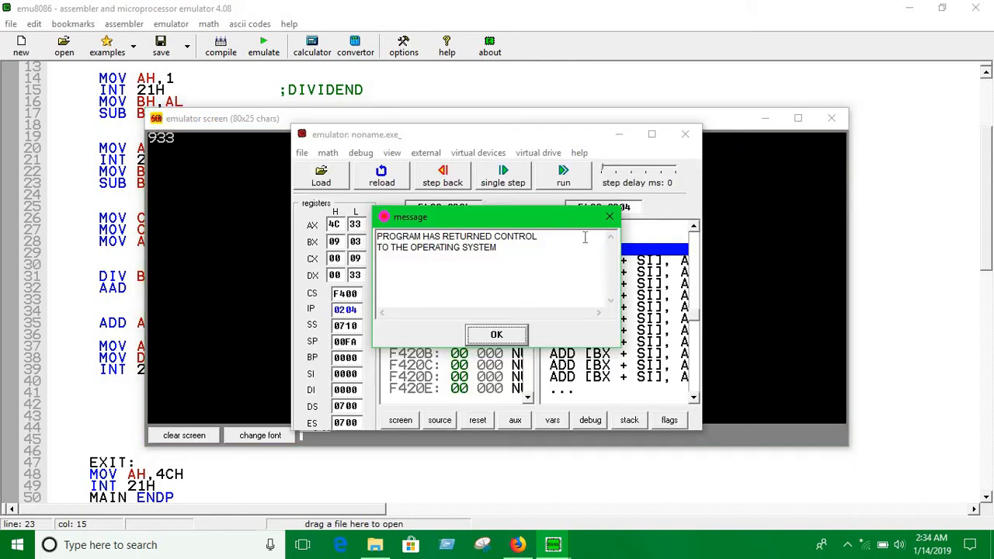
# Step: Dismiss the message, reload, and rerun the program with 4 and 2
pyautogui.click(496, 333)
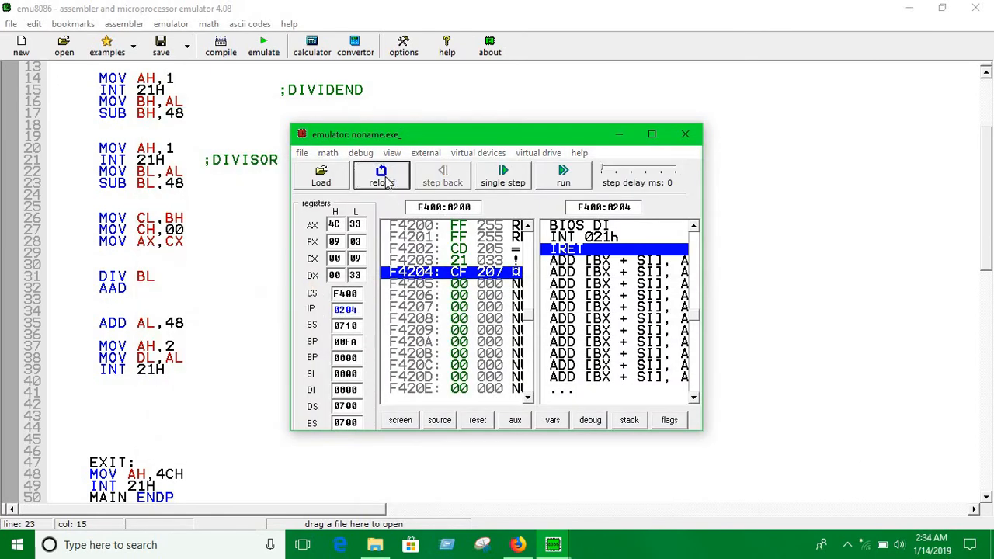
pyautogui.click(380, 176)
pyautogui.write('4')
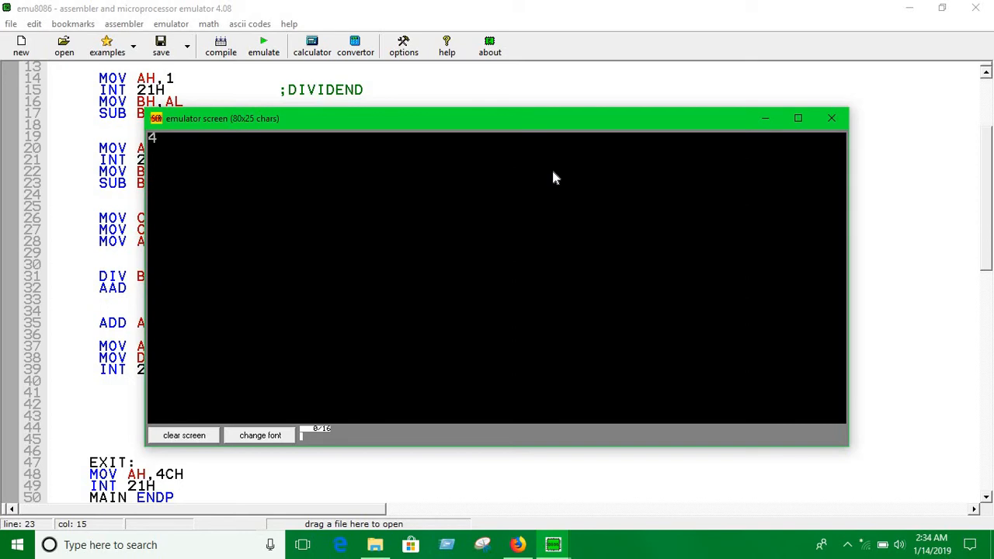
pyautogui.click(561, 175)
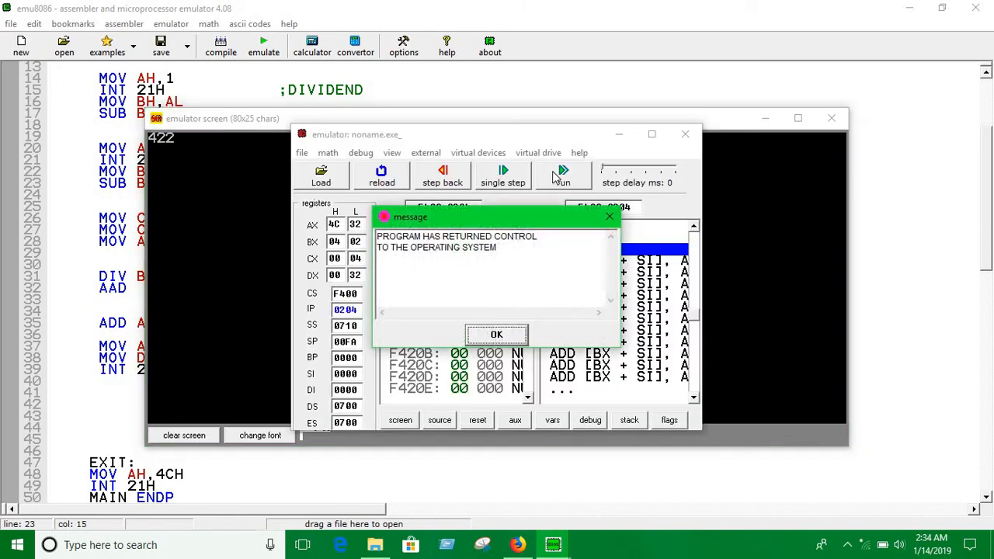